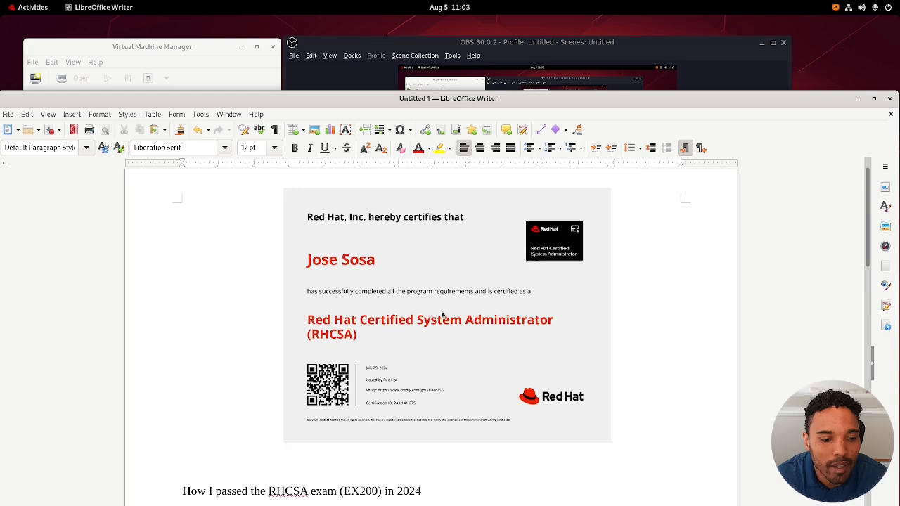
# Step: Scroll past the certificate to '1. Study Resources' and open the redhat.com exam objectives link
pyautogui.scroll(-3)
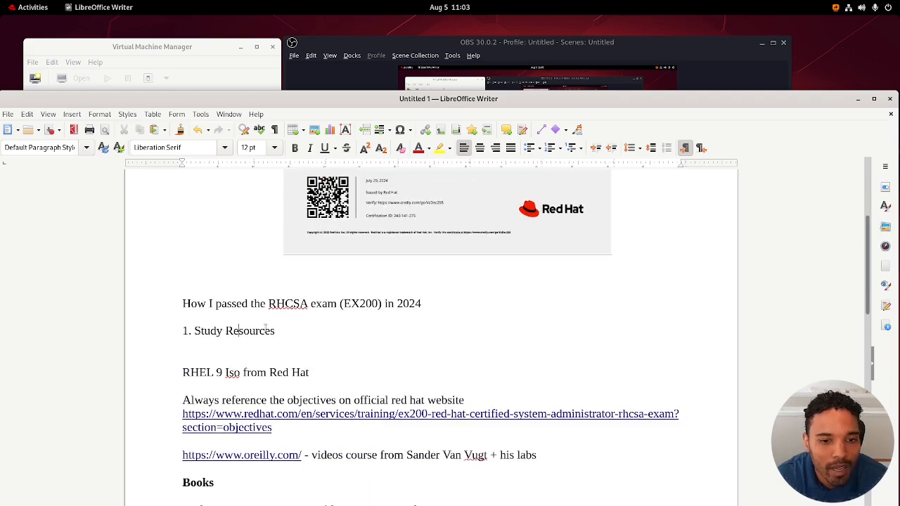
pyautogui.scroll(-3)
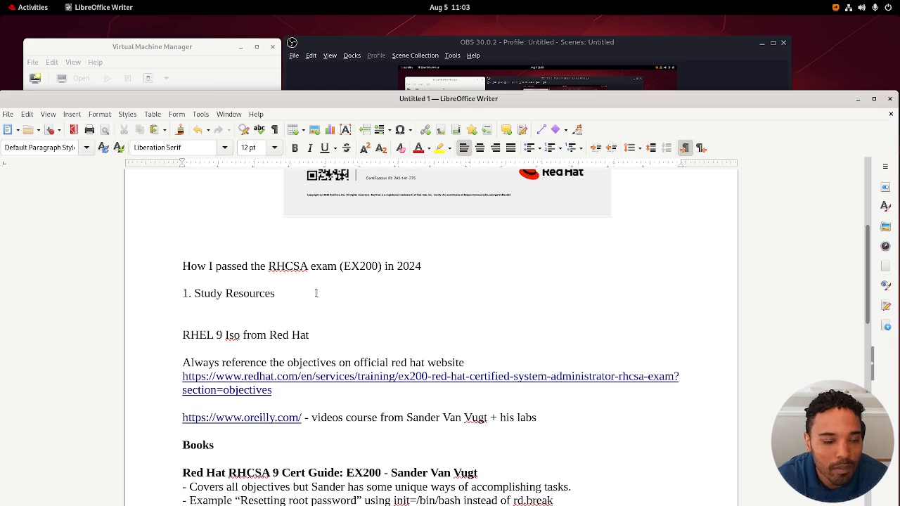
pyautogui.scroll(-3)
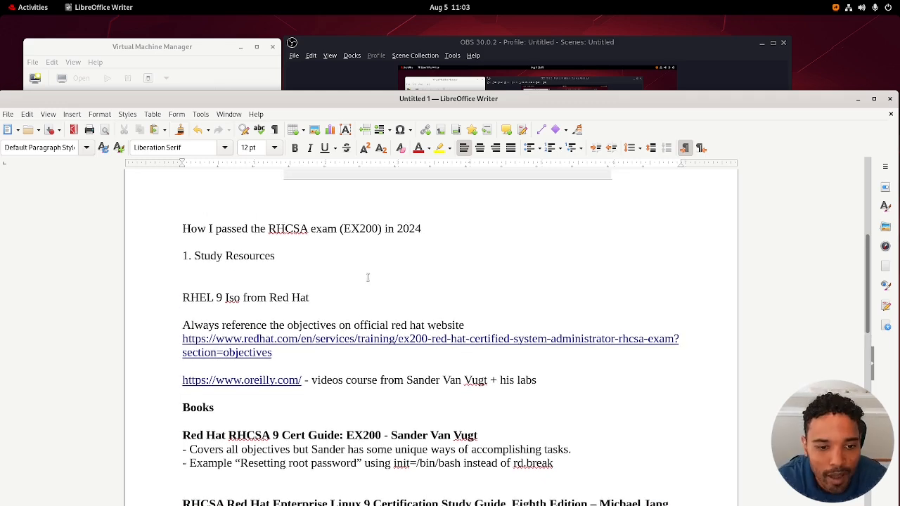
pyautogui.click(308, 297)
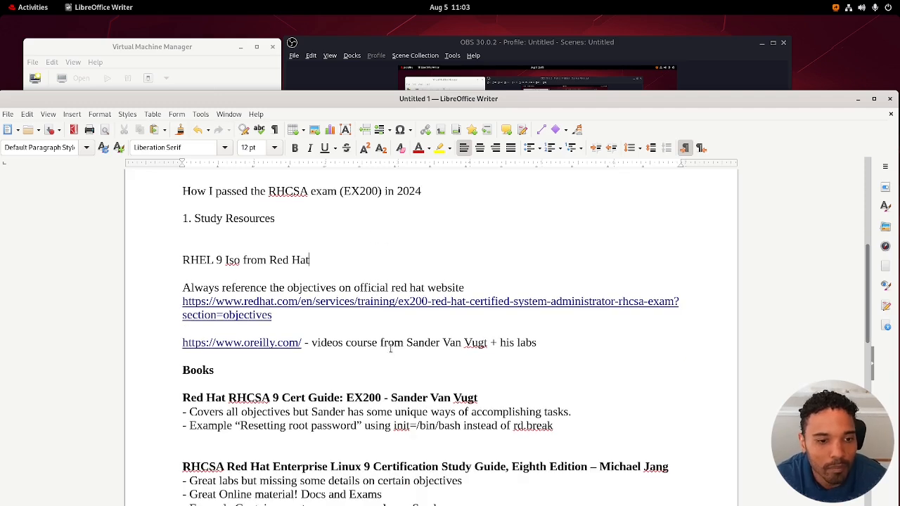
pyautogui.scroll(-3)
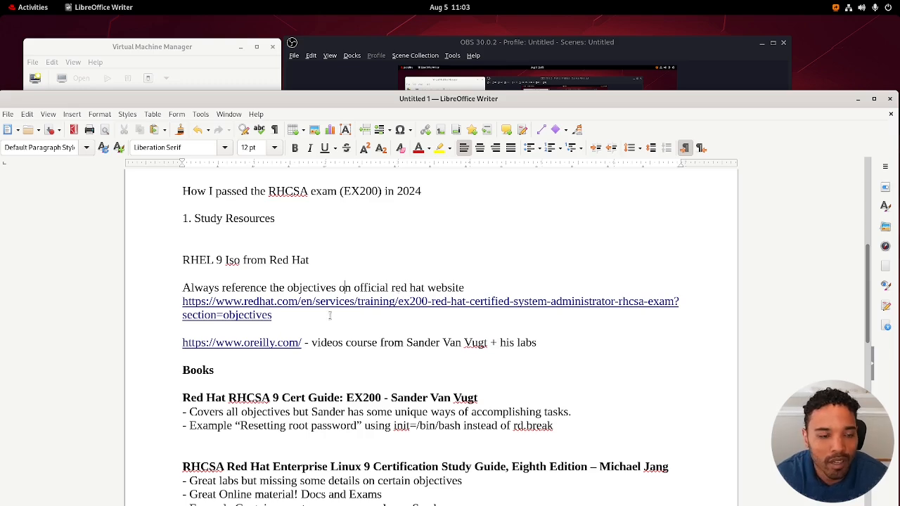
pyautogui.click(28, 7)
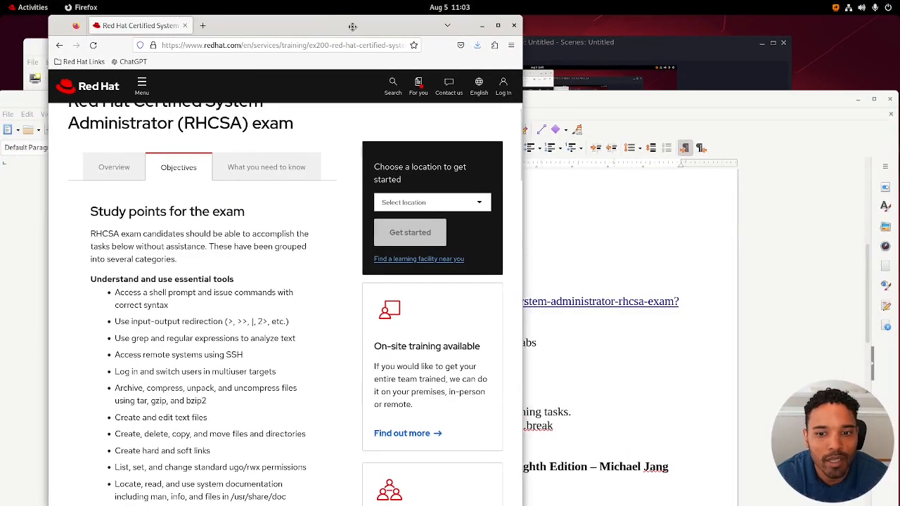
# Step: Scroll down through the RHCSA exam objectives list in Firefox and back up
pyautogui.scroll(-3)
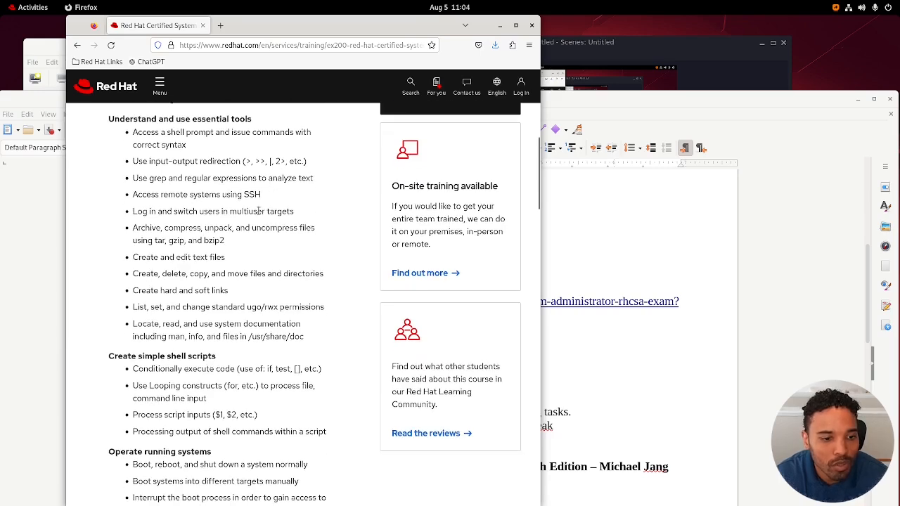
pyautogui.scroll(-3)
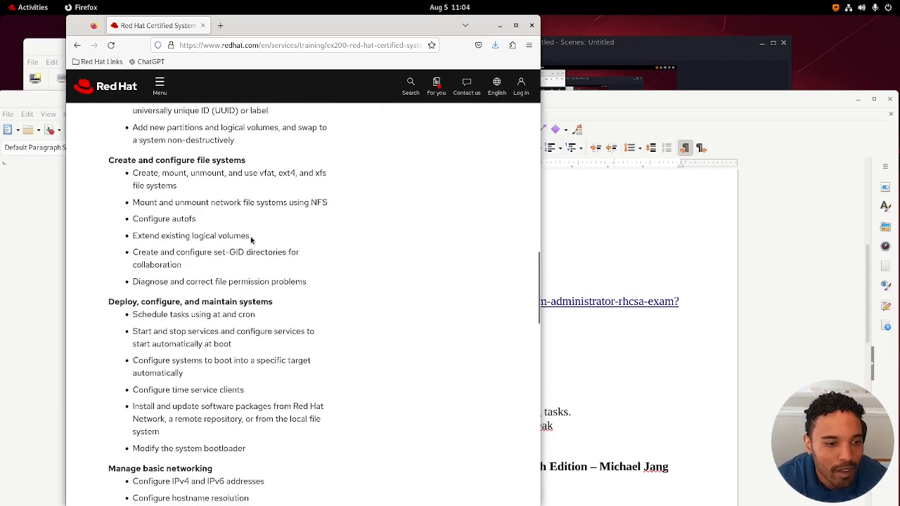
pyautogui.scroll(-3)
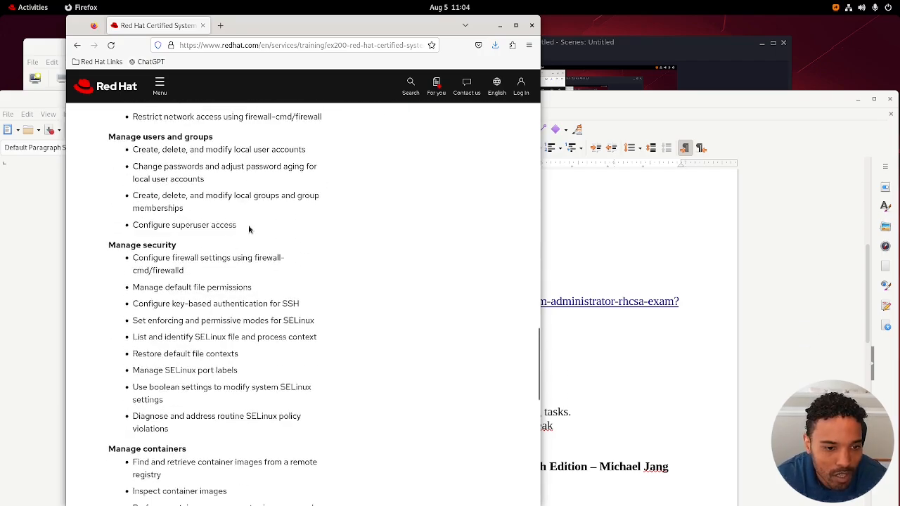
pyautogui.scroll(-3)
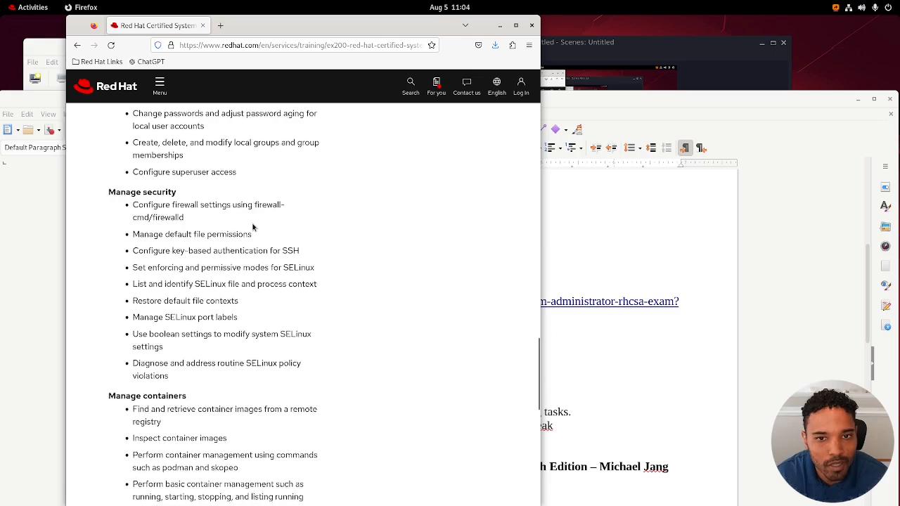
pyautogui.scroll(3)
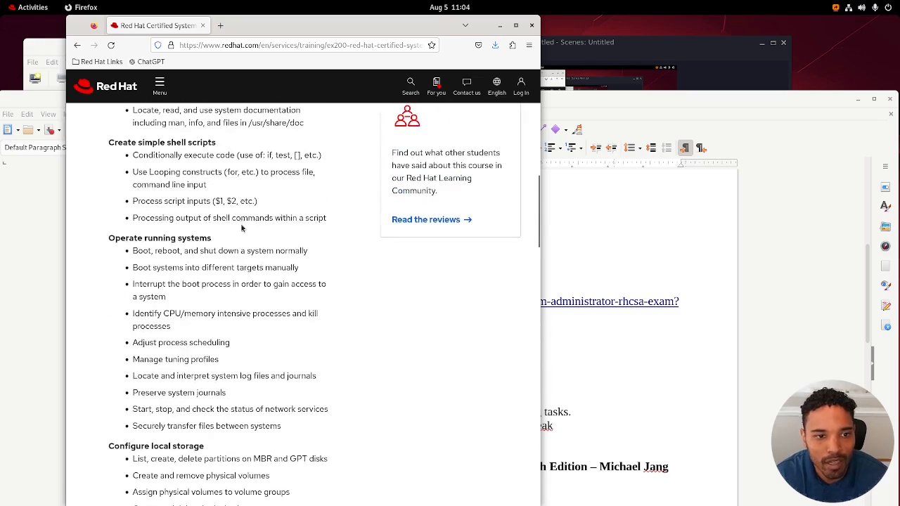
pyautogui.scroll(3)
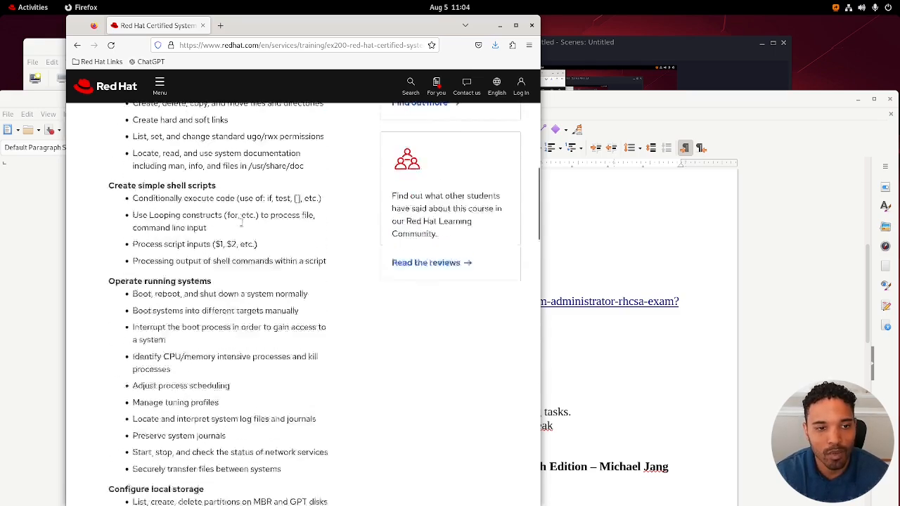
pyautogui.scroll(3)
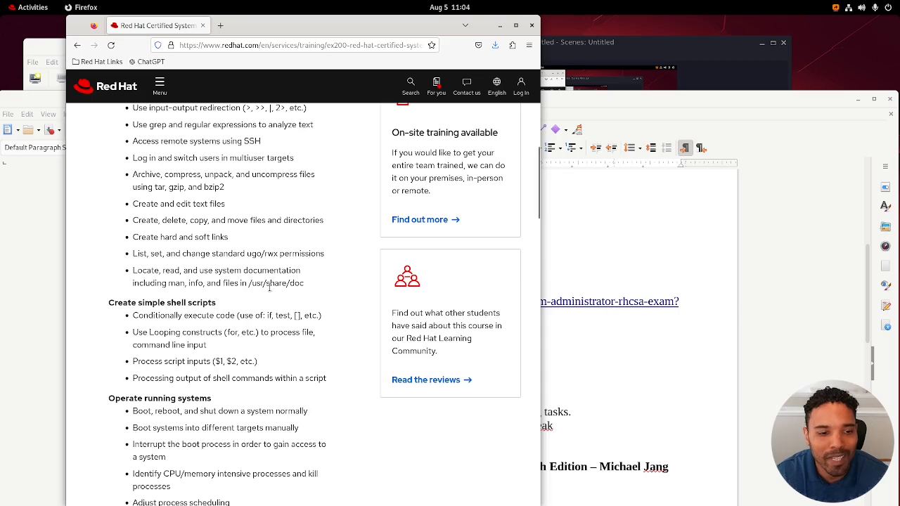
pyautogui.scroll(3)
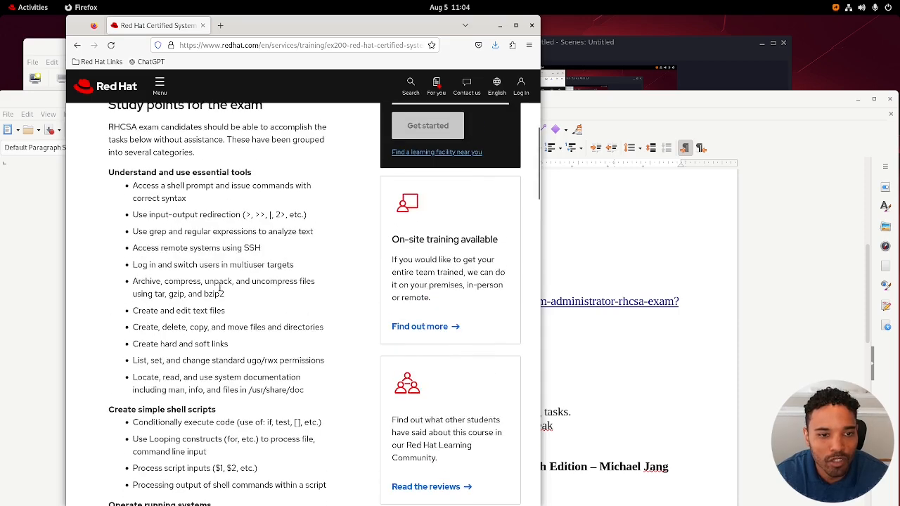
pyautogui.scroll(3)
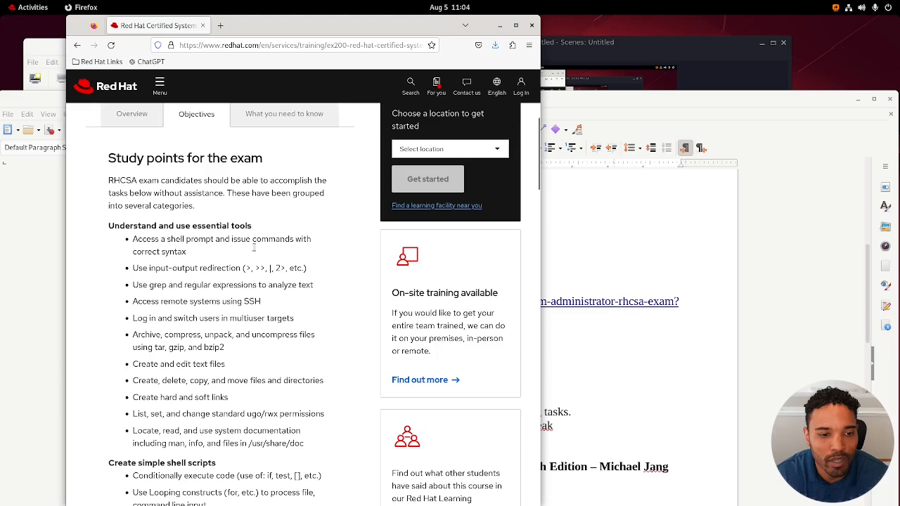
pyautogui.scroll(-3)
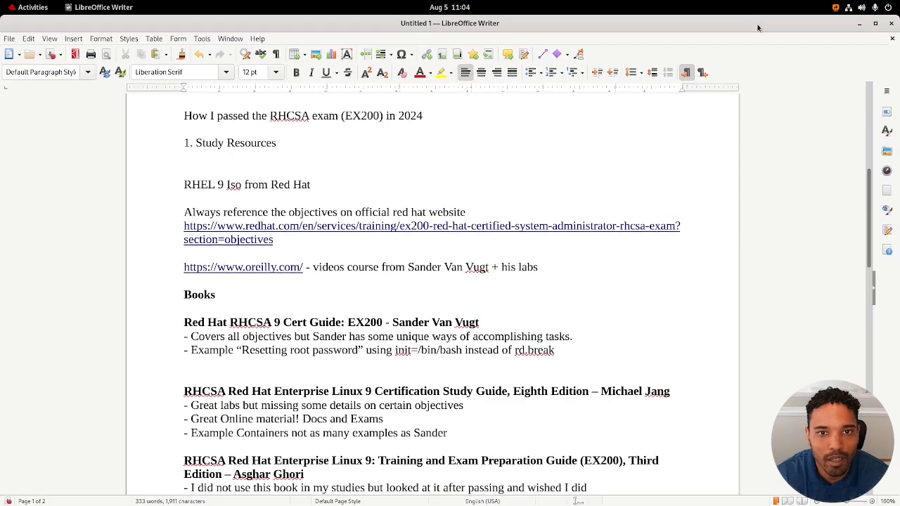
pyautogui.moveTo(528, 322)
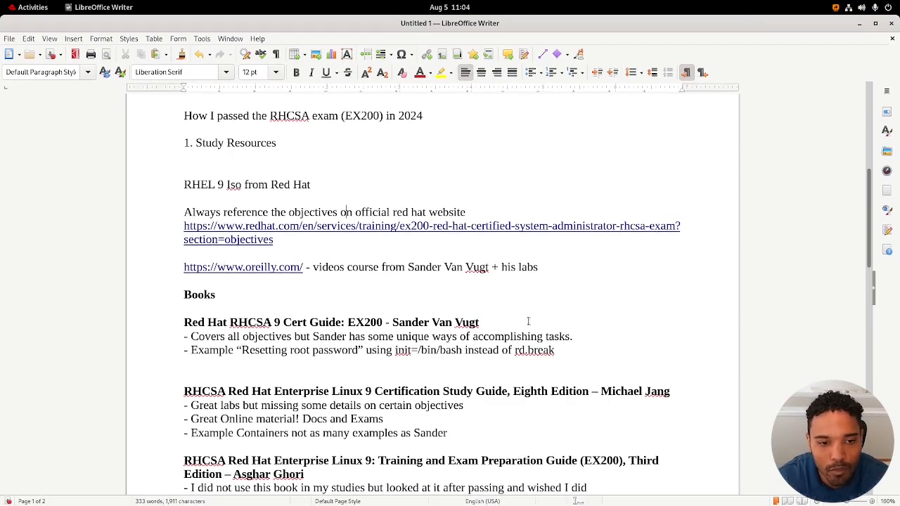
pyautogui.moveTo(337, 283)
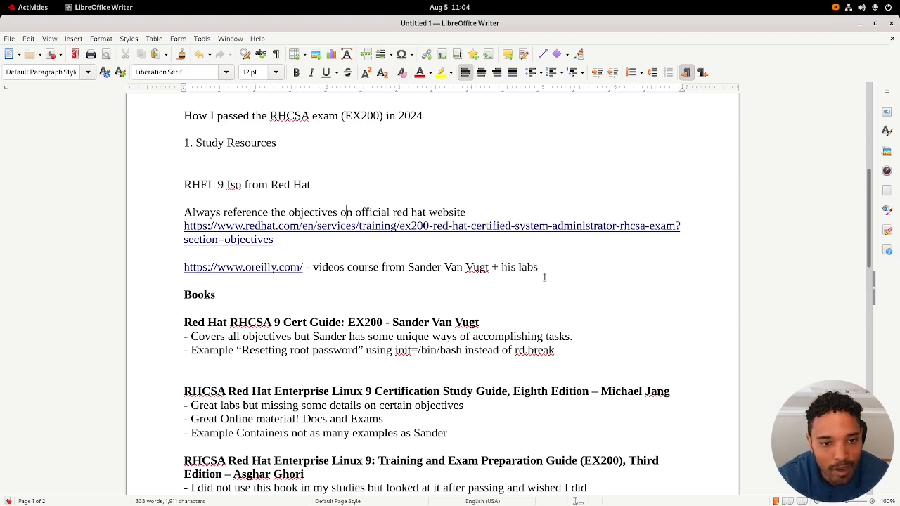
pyautogui.scroll(-3)
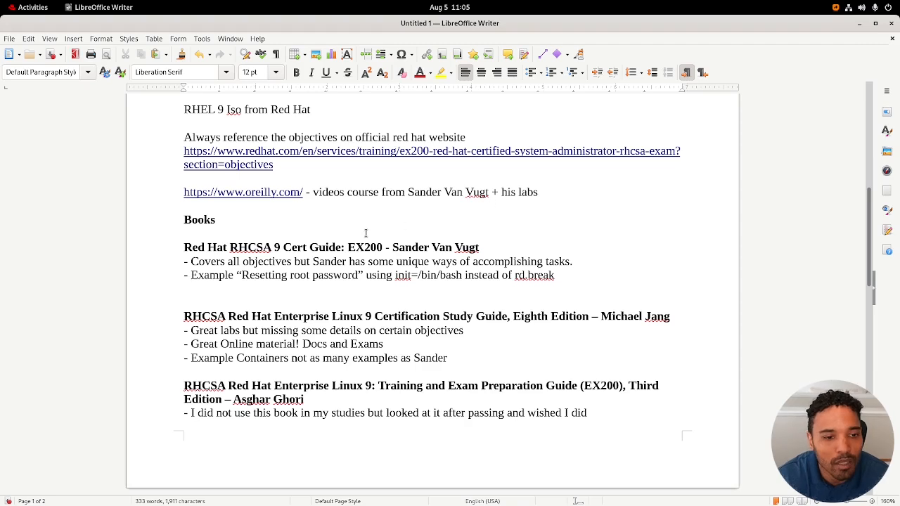
pyautogui.scroll(-3)
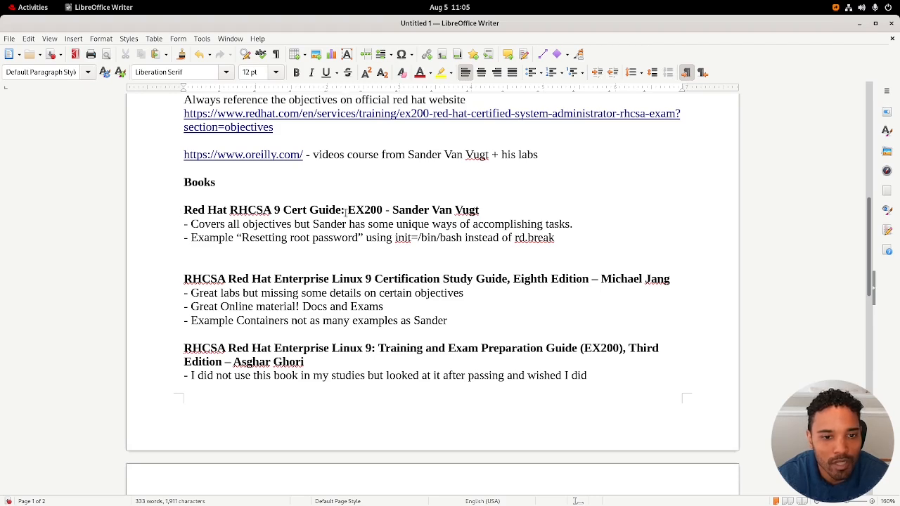
pyautogui.scroll(-3)
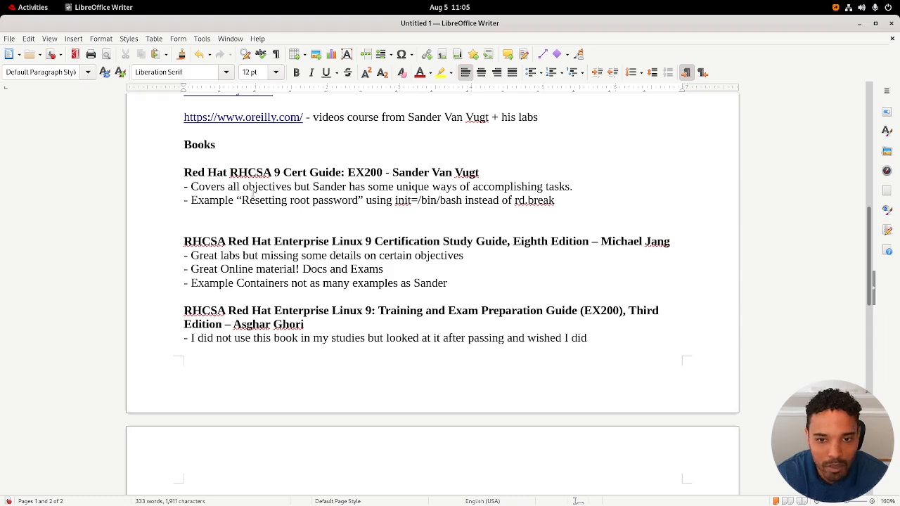
pyautogui.moveTo(291, 203)
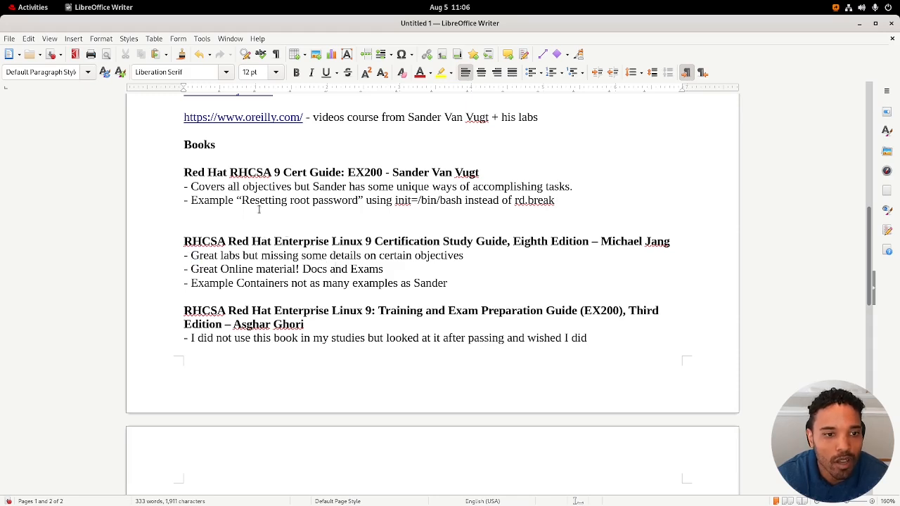
pyautogui.moveTo(325, 176)
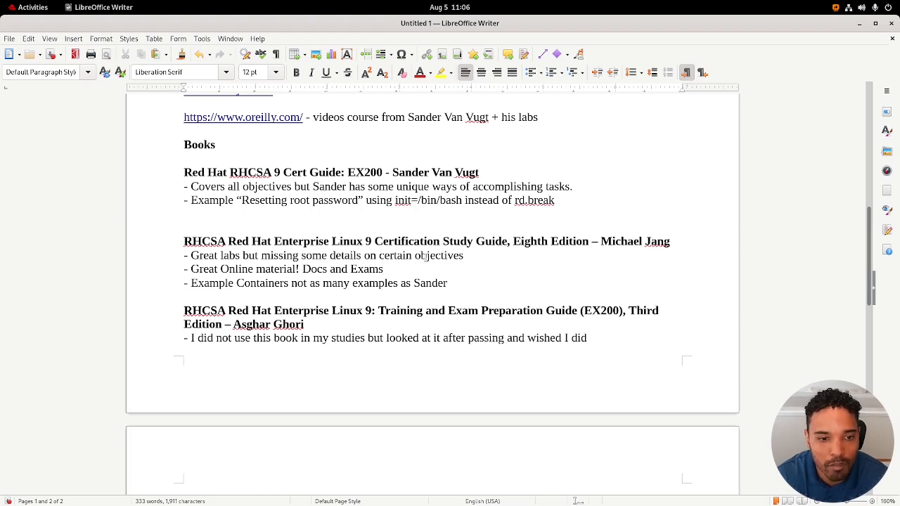
pyautogui.doubleClick(261, 283)
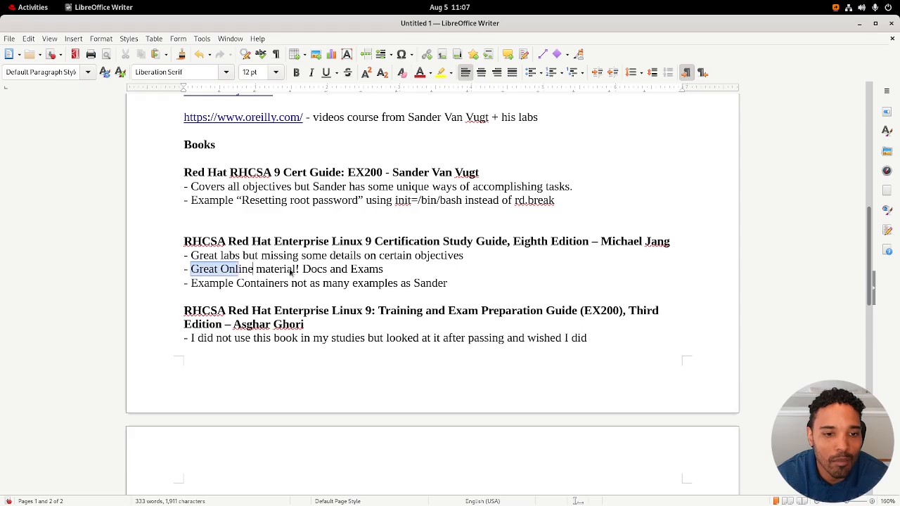
pyautogui.scroll(-3)
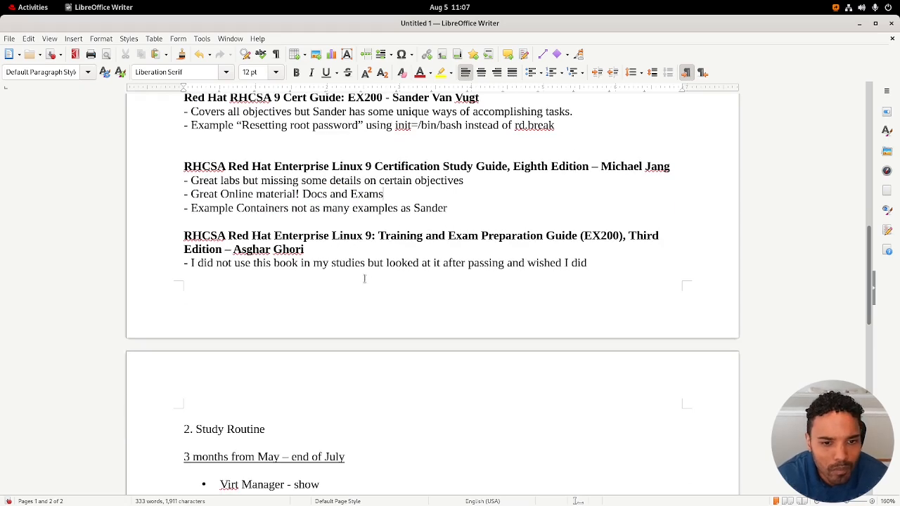
pyautogui.scroll(-3)
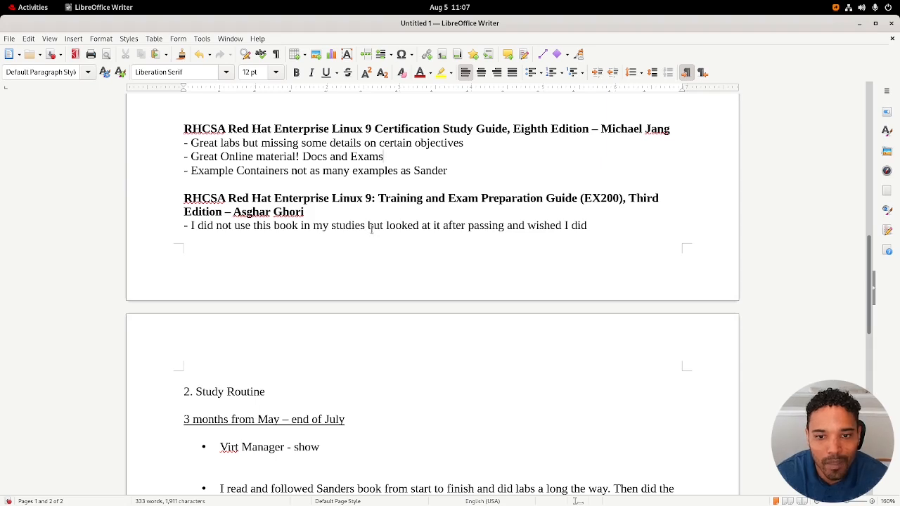
pyautogui.moveTo(574, 230)
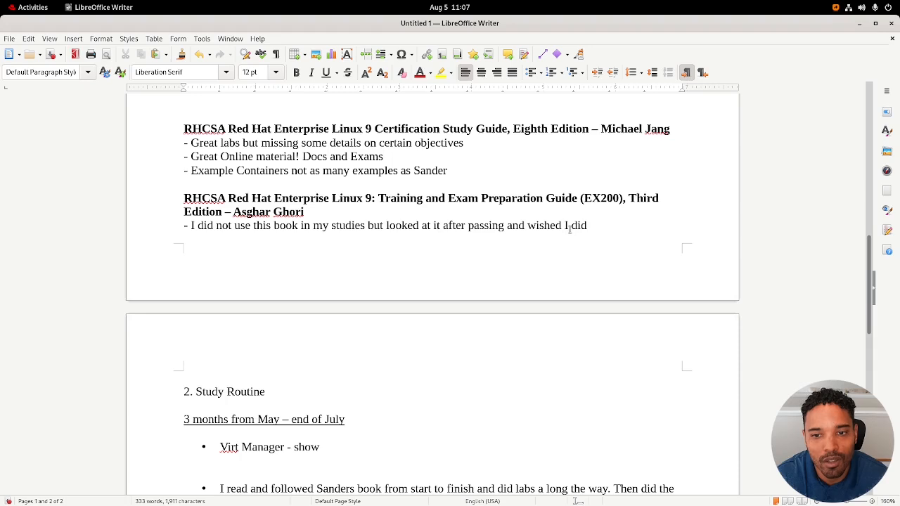
pyautogui.moveTo(364, 243)
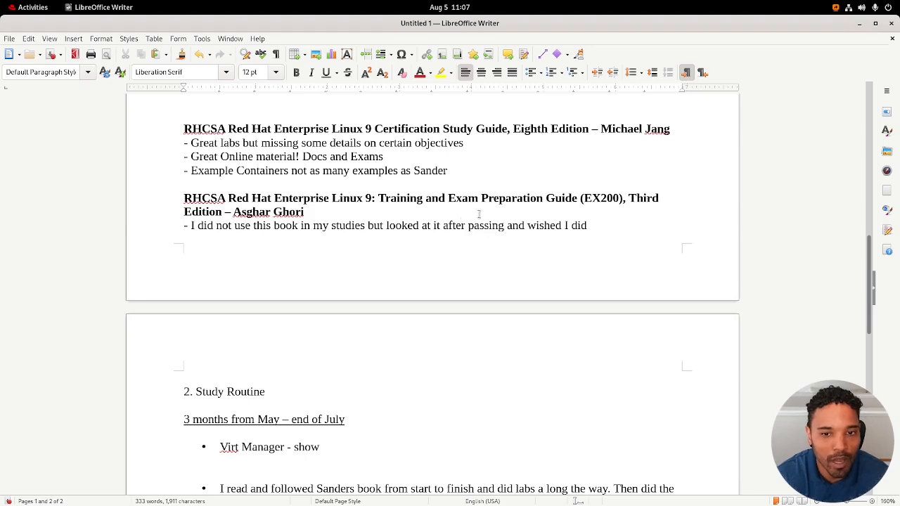
pyautogui.scroll(-3)
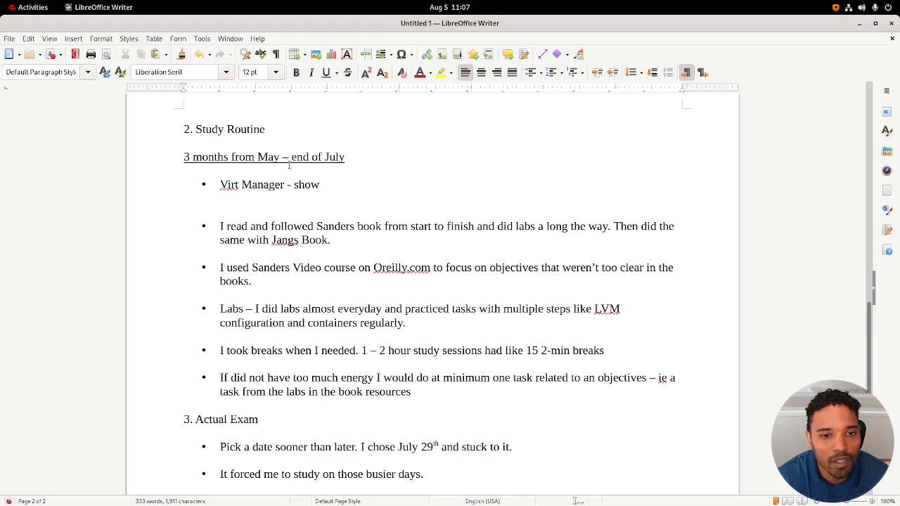
pyautogui.scroll(-3)
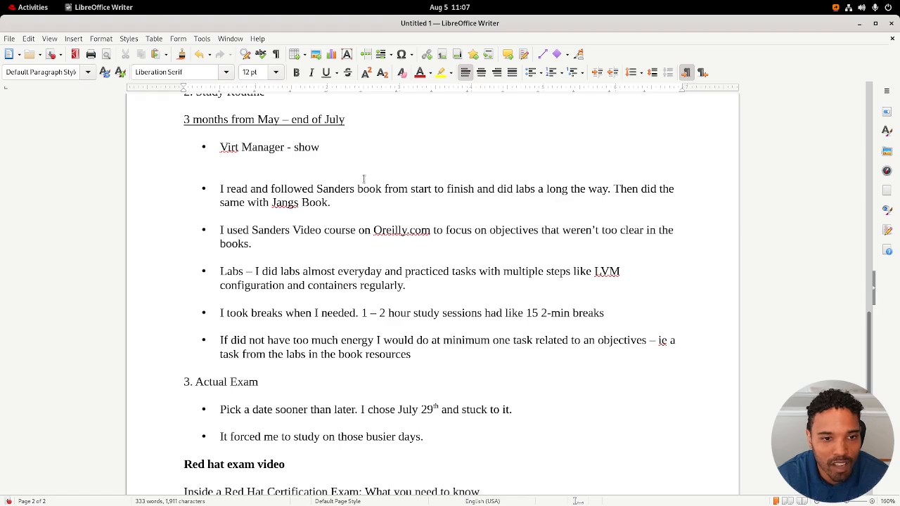
pyautogui.doubleClick(252, 147)
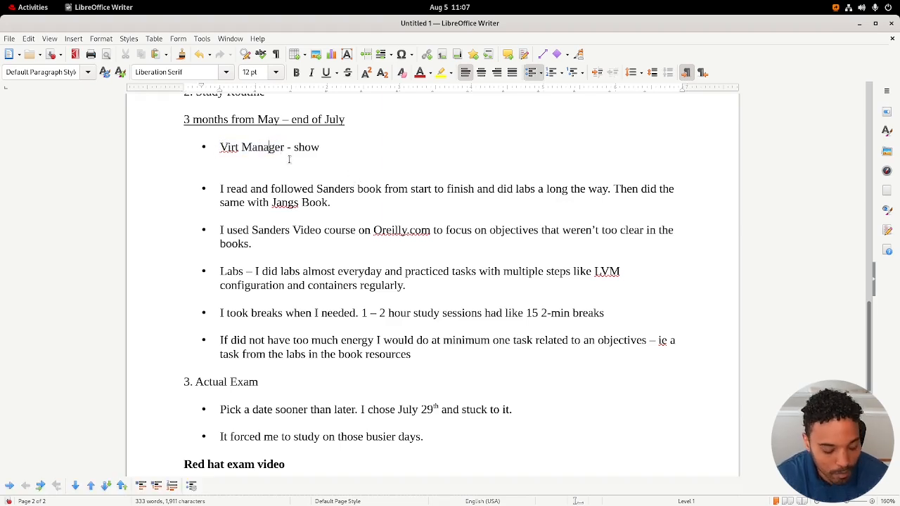
pyautogui.click(32, 7)
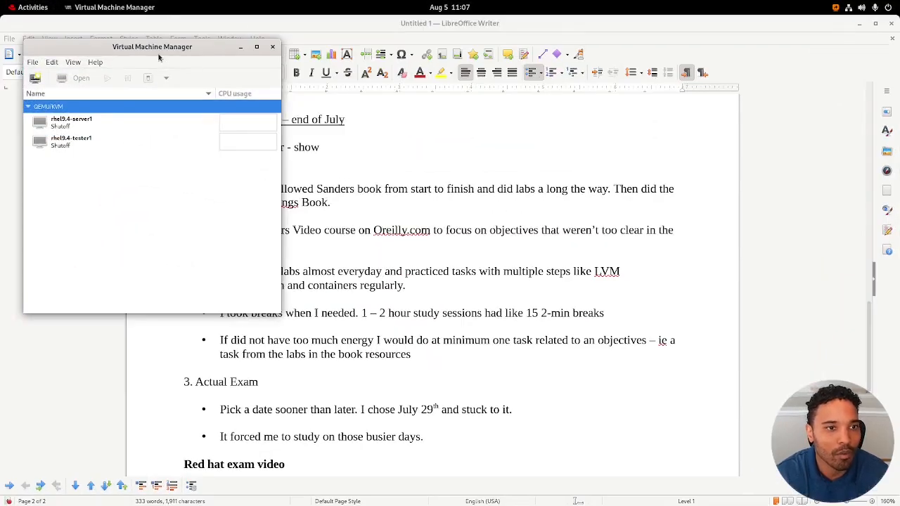
# Step: Move the Virtual Machine Manager window, then start rhel9.4-server1 and open its console
pyautogui.moveTo(153, 46); pyautogui.dragTo(338, 88)
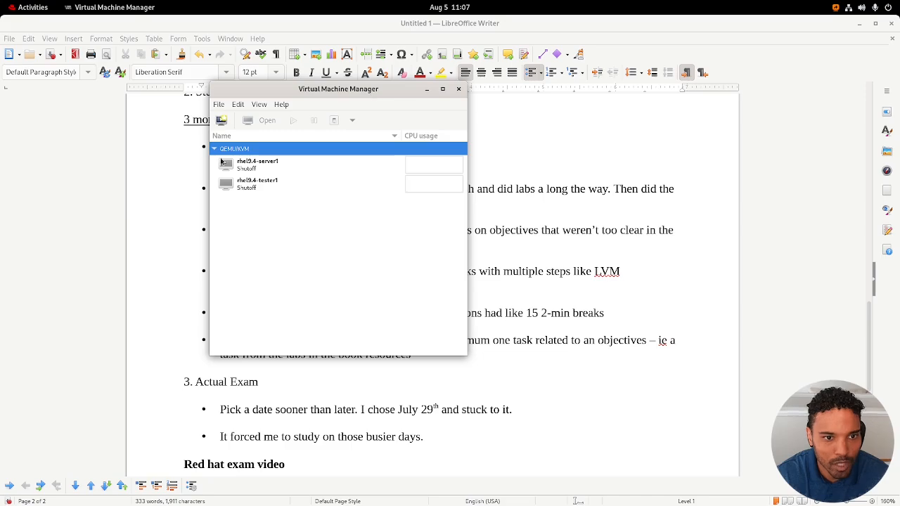
pyautogui.click(32, 7)
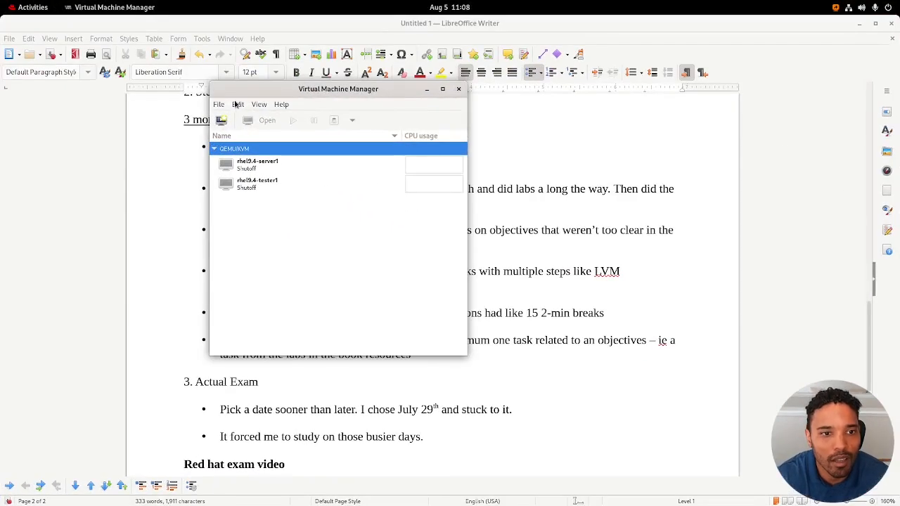
pyautogui.moveTo(320, 131)
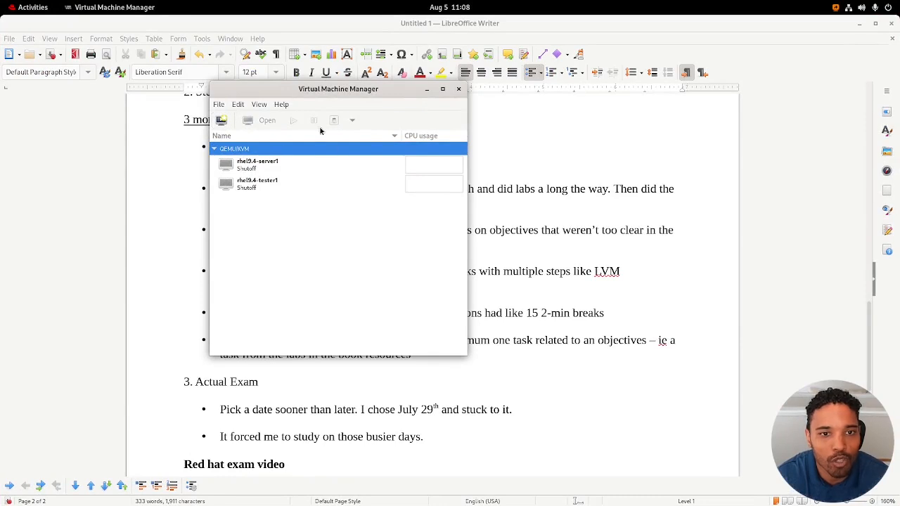
pyautogui.moveTo(313, 169)
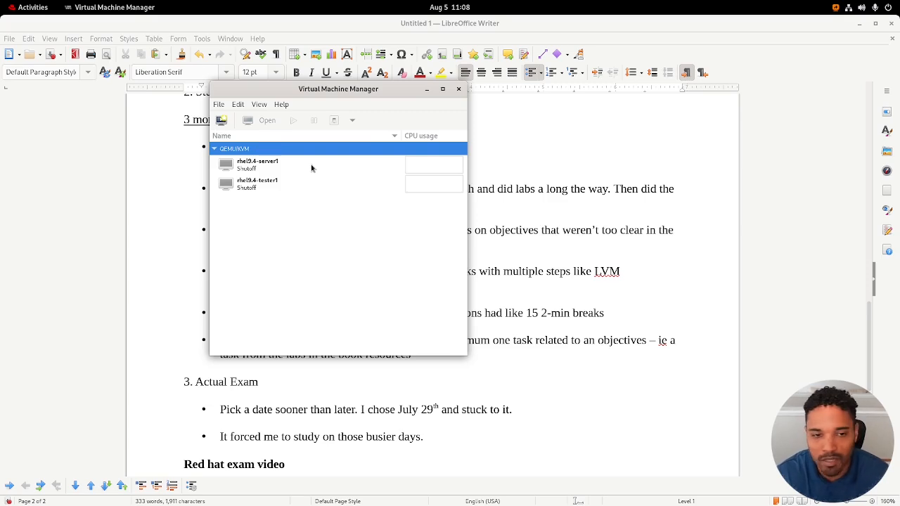
pyautogui.moveTo(288, 167)
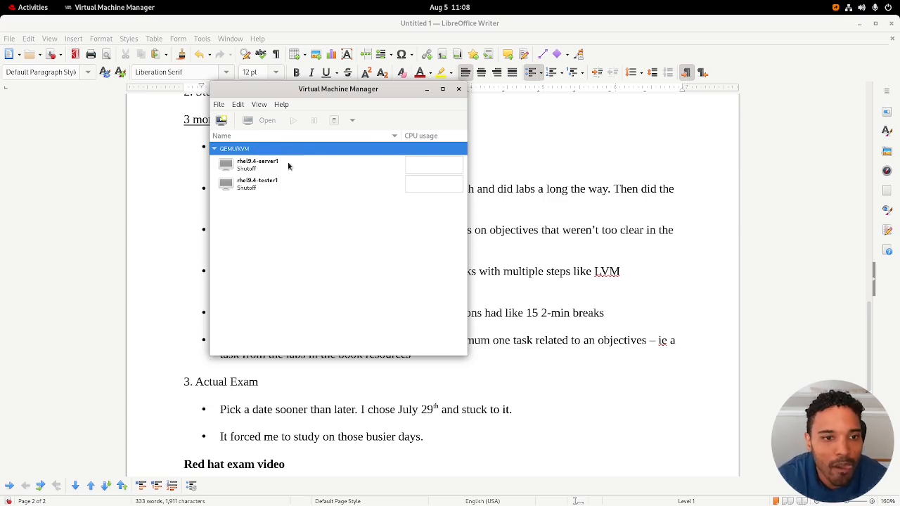
pyautogui.moveTo(260, 167)
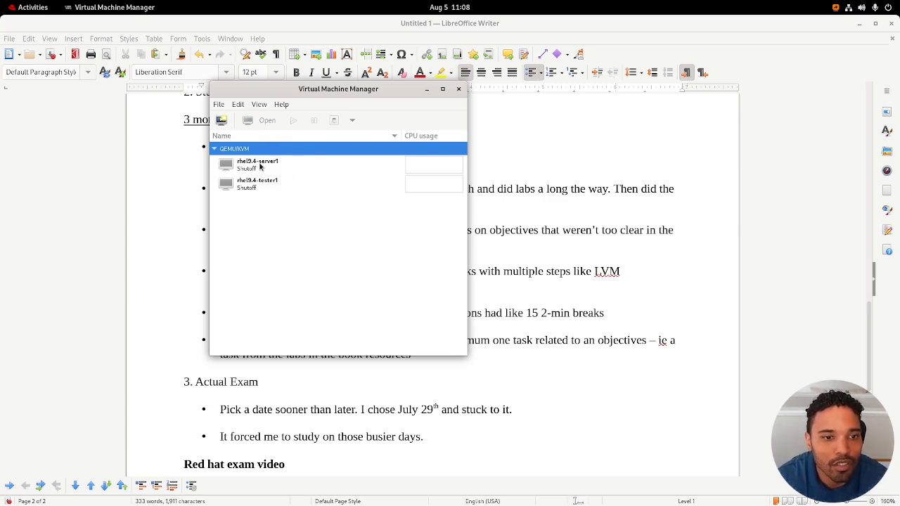
pyautogui.doubleClick(257, 164)
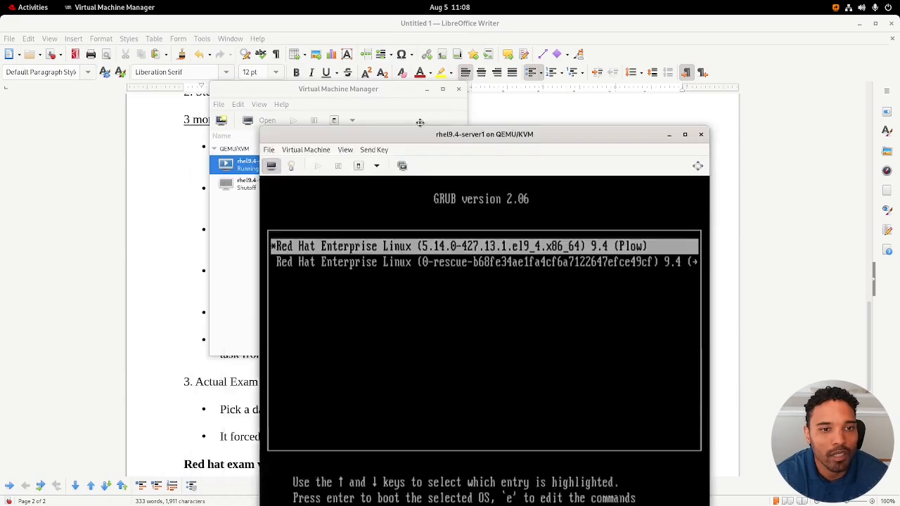
pyautogui.click(445, 100)
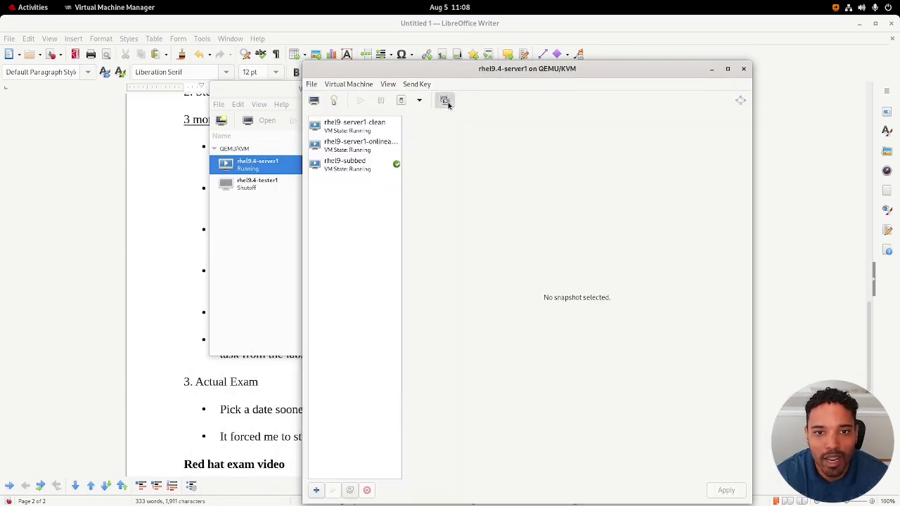
pyautogui.click(355, 125)
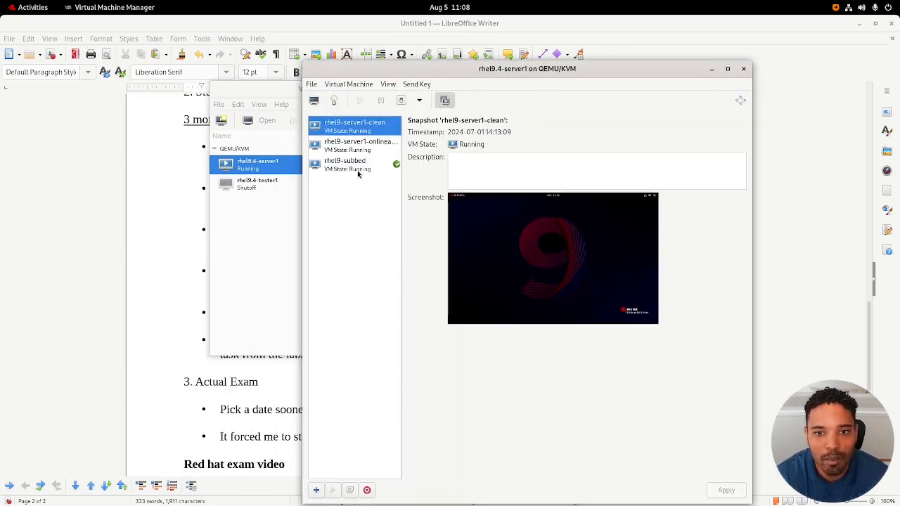
pyautogui.moveTo(414, 149)
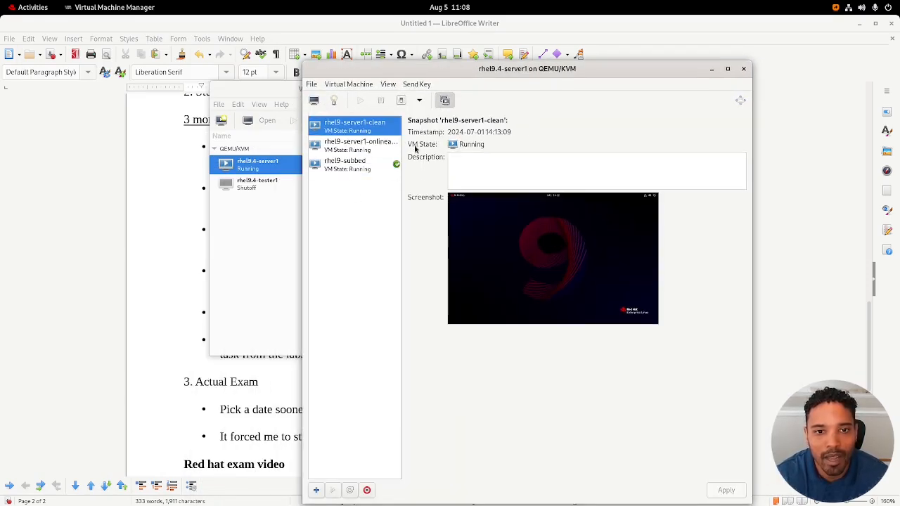
pyautogui.moveTo(401, 173)
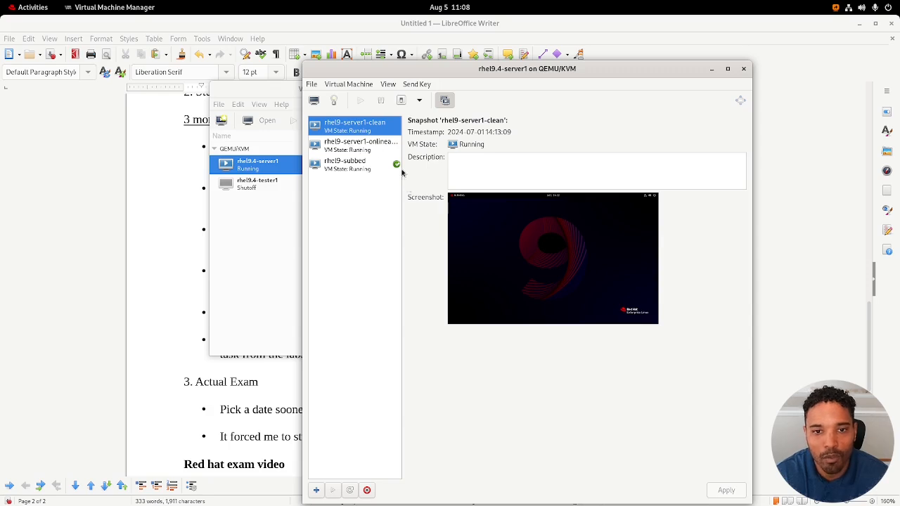
pyautogui.moveTo(484, 142)
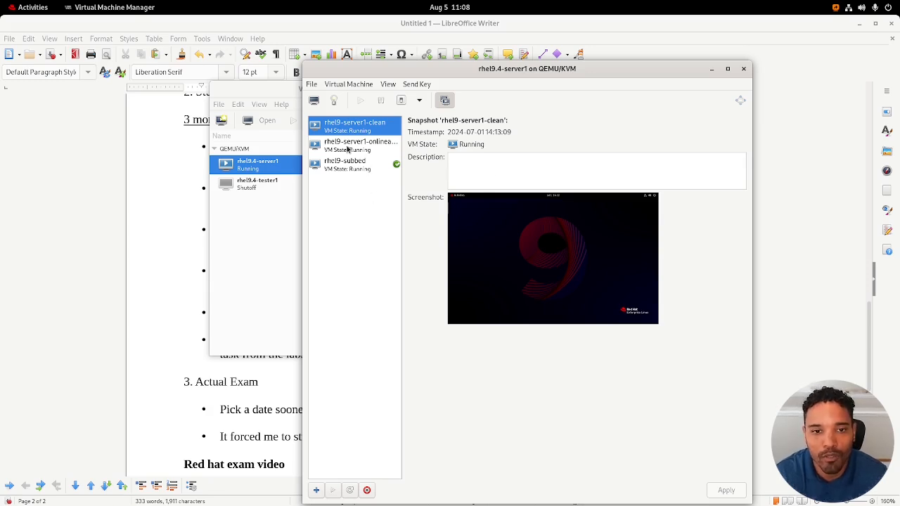
pyautogui.click(360, 144)
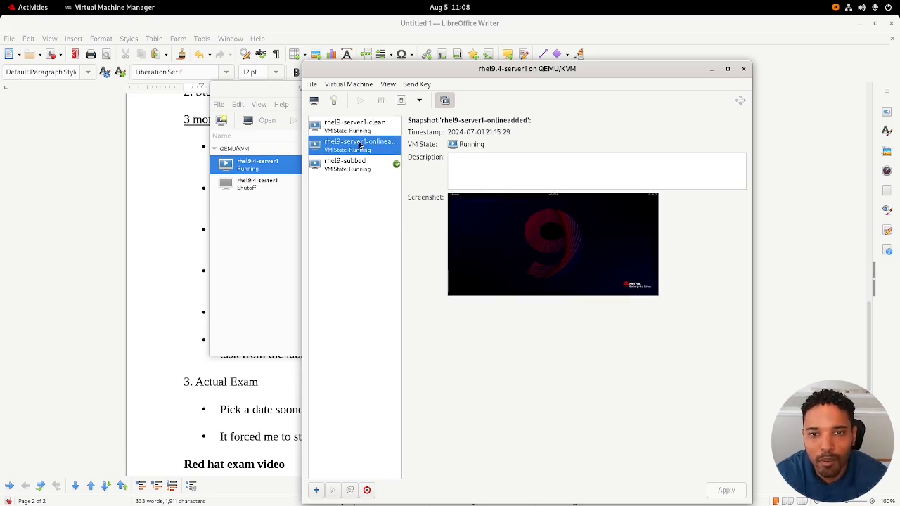
pyautogui.moveTo(467, 132)
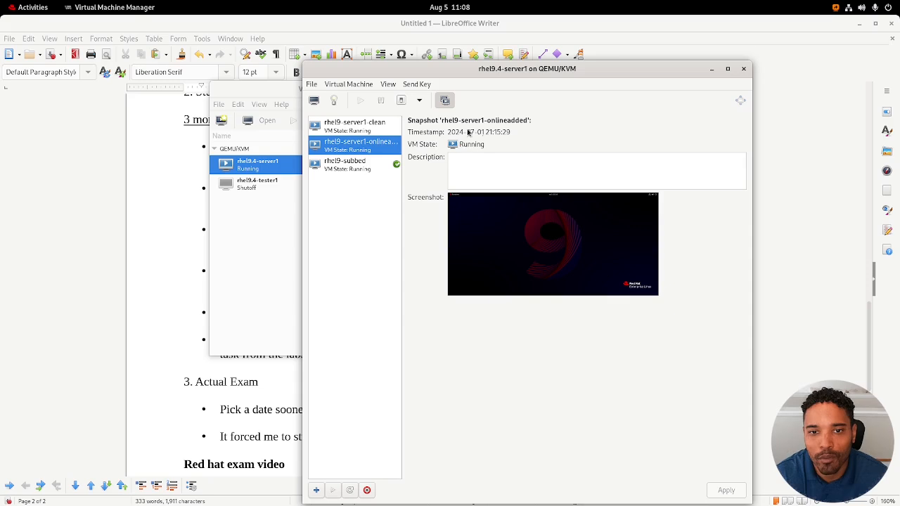
pyautogui.moveTo(509, 148)
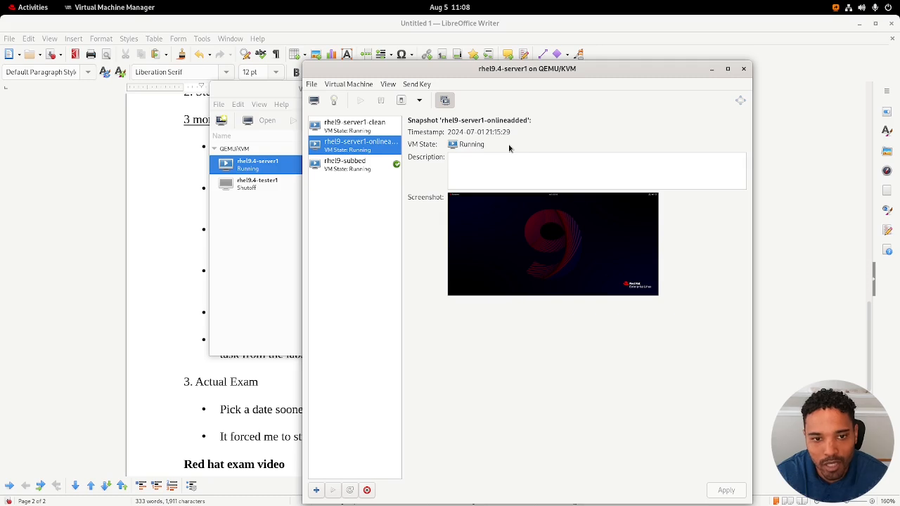
pyautogui.moveTo(360, 215)
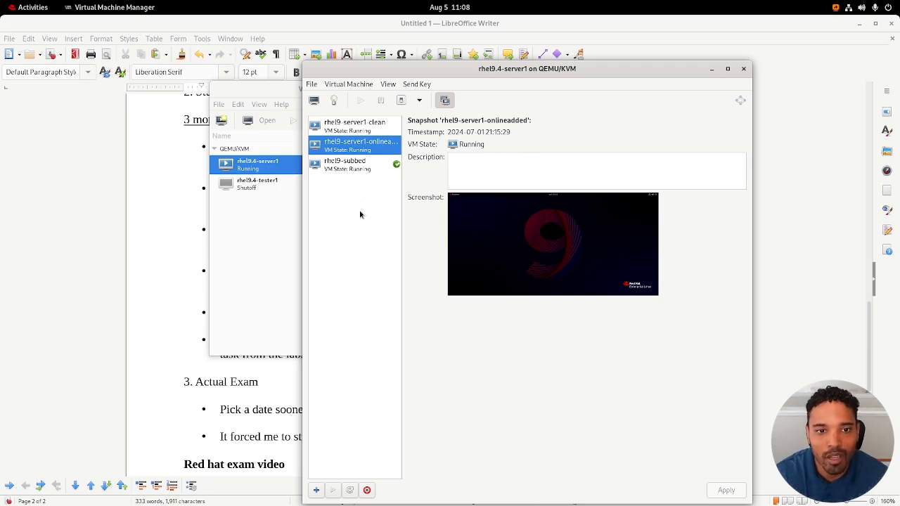
pyautogui.click(345, 164)
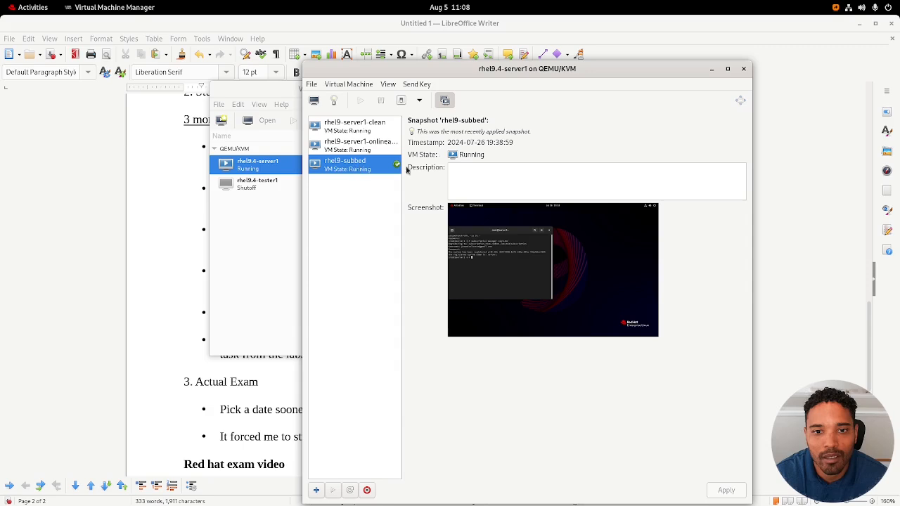
pyautogui.click(355, 145)
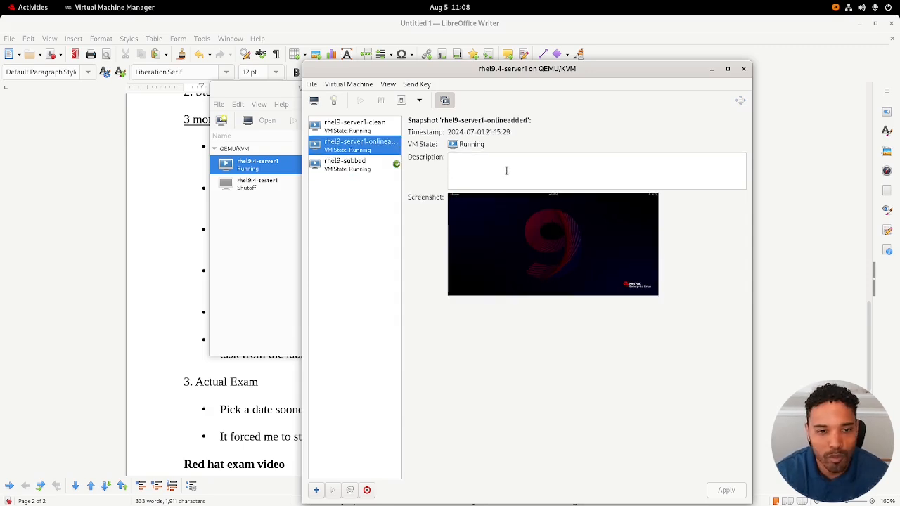
pyautogui.moveTo(598, 126)
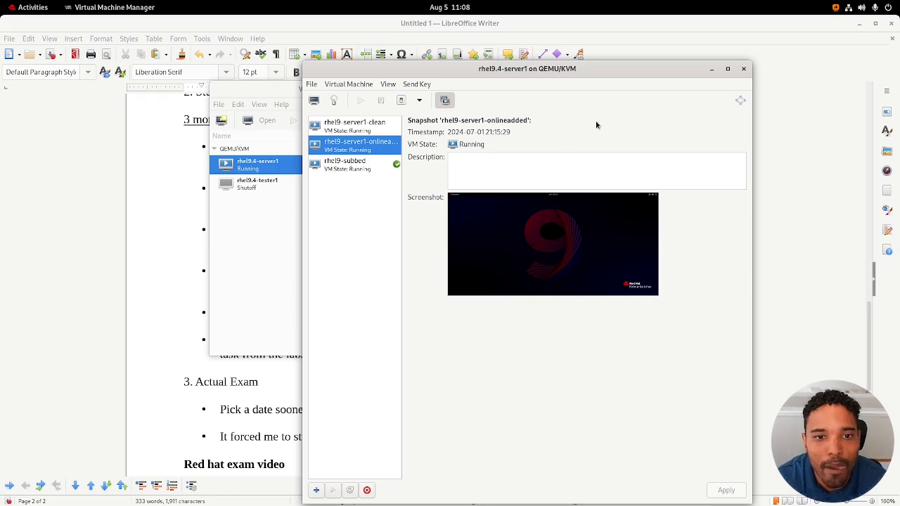
pyautogui.moveTo(353, 106)
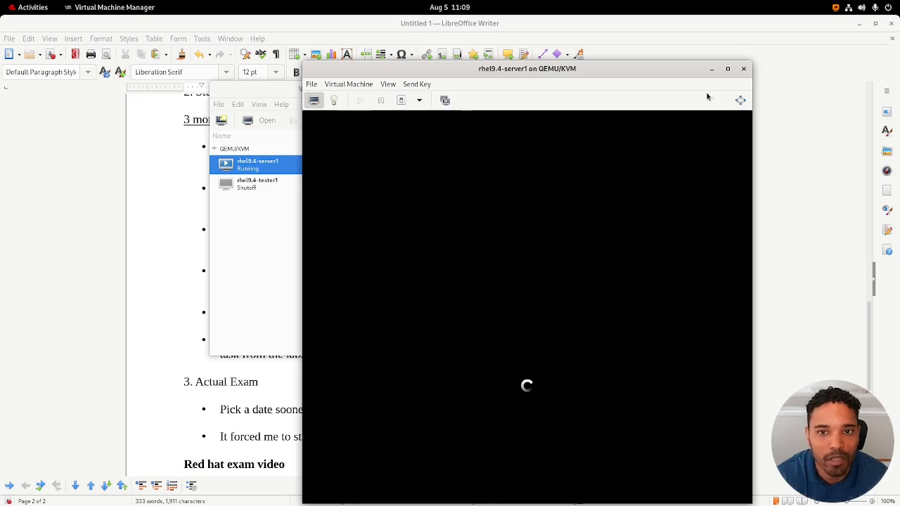
pyautogui.click(743, 68)
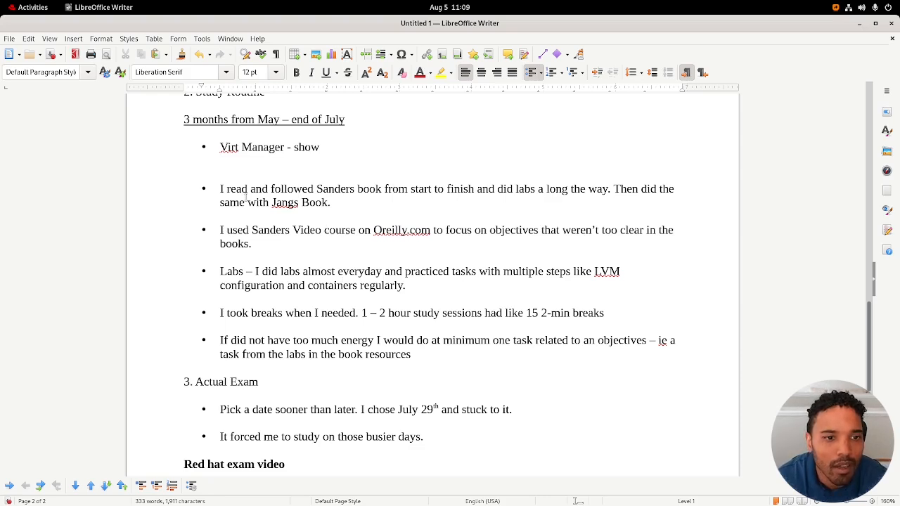
pyautogui.moveTo(324, 188); pyautogui.dragTo(395, 189)
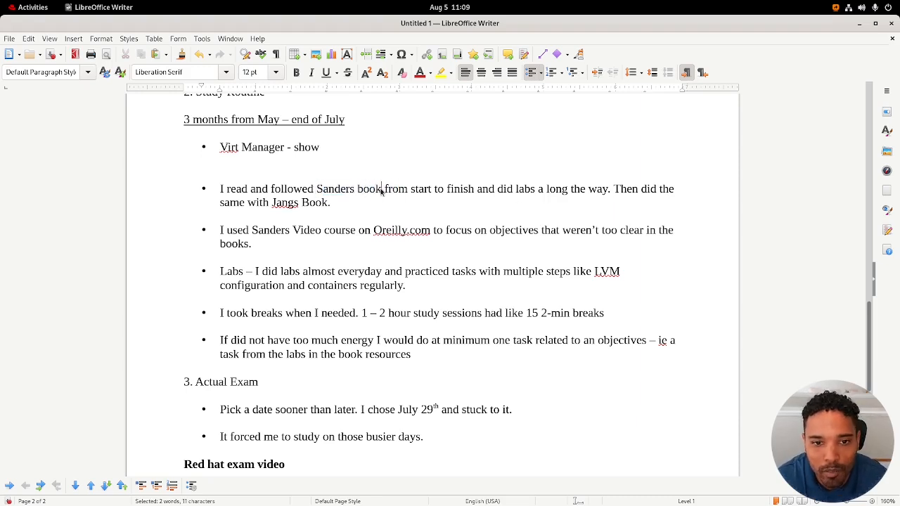
pyautogui.click(379, 188)
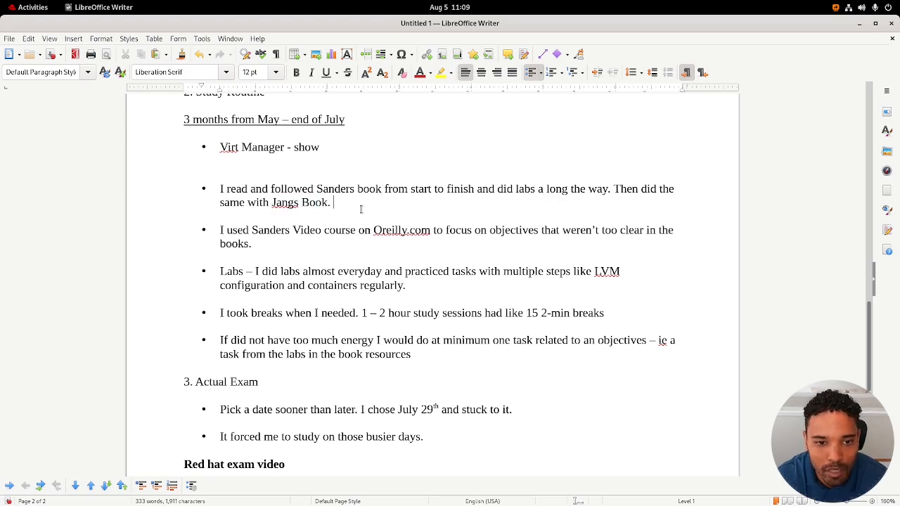
pyautogui.moveTo(348, 206)
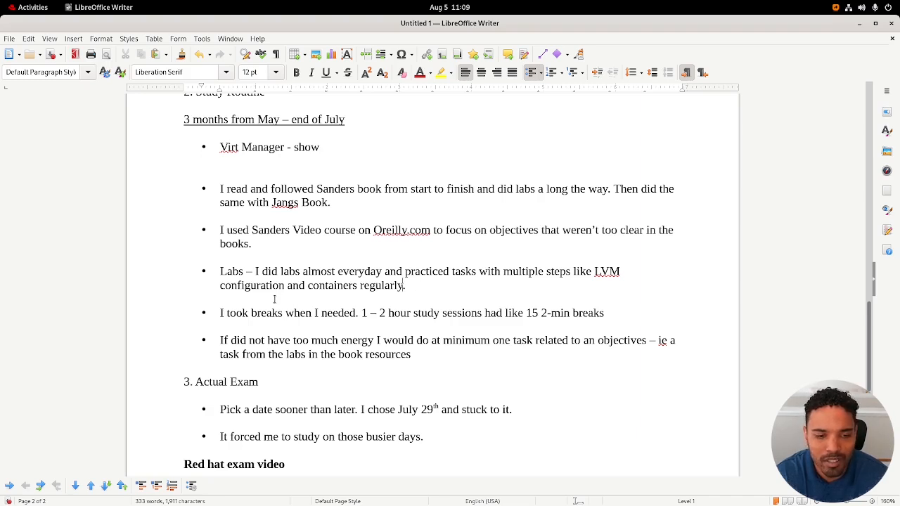
pyautogui.moveTo(303, 304)
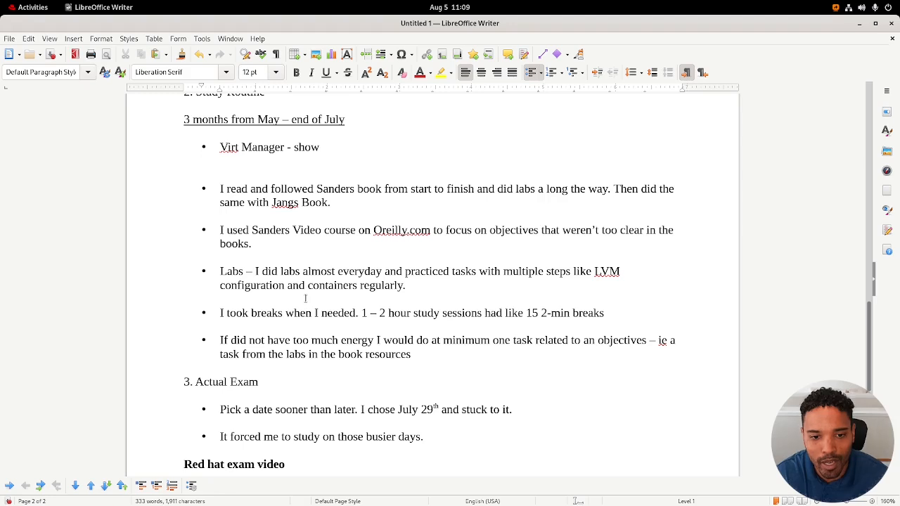
pyautogui.moveTo(309, 324)
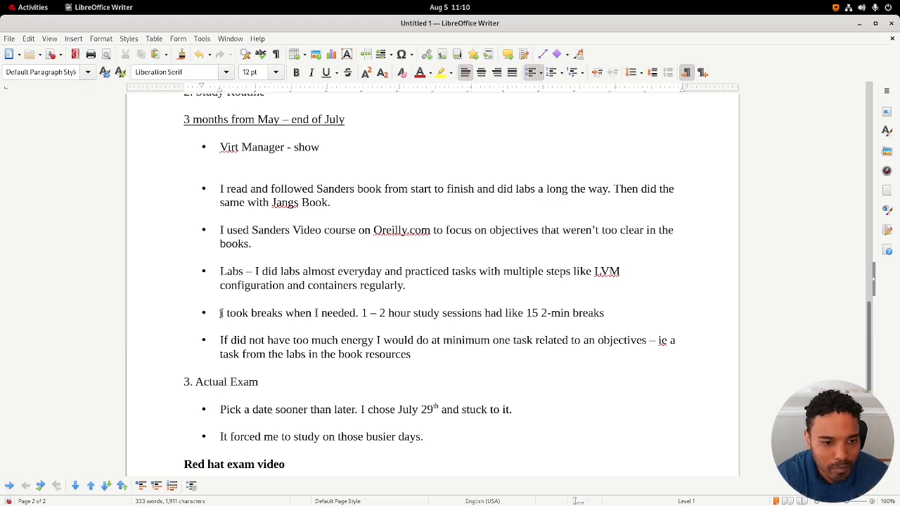
pyautogui.moveTo(358, 313); pyautogui.dragTo(400, 313)
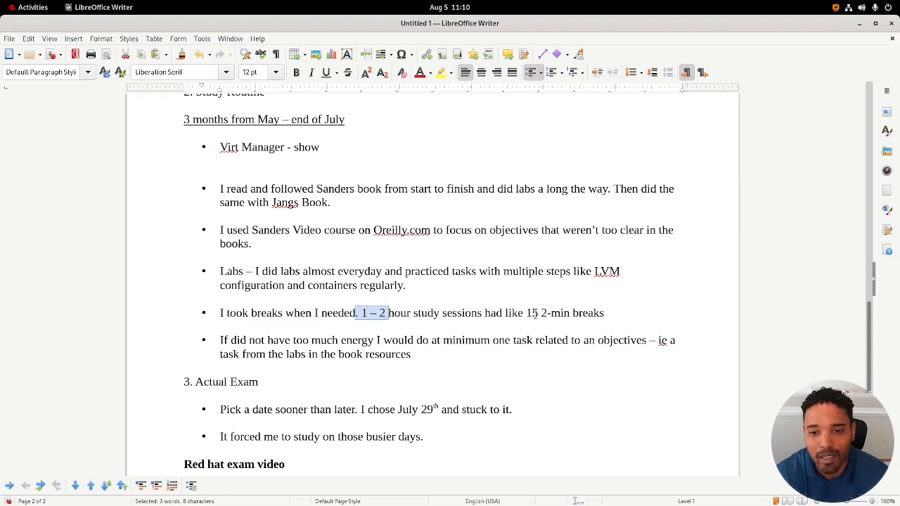
pyautogui.click(538, 313)
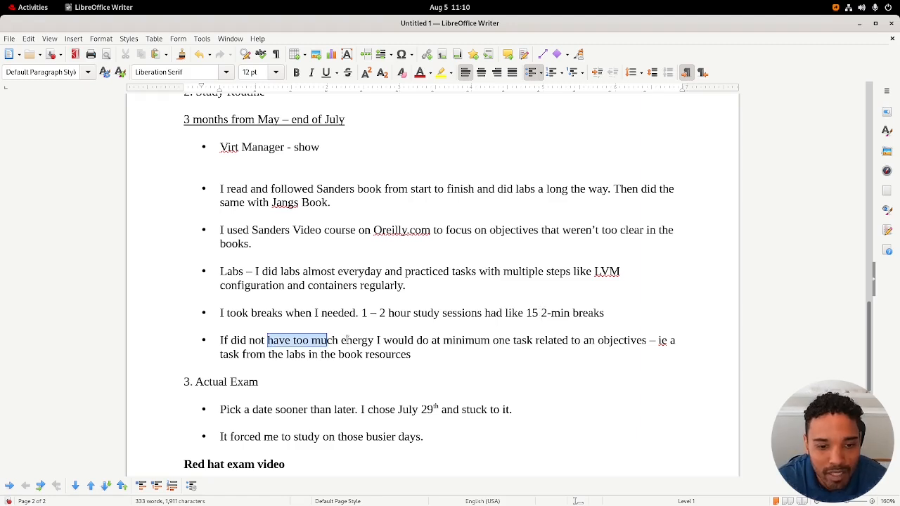
pyautogui.click(570, 355)
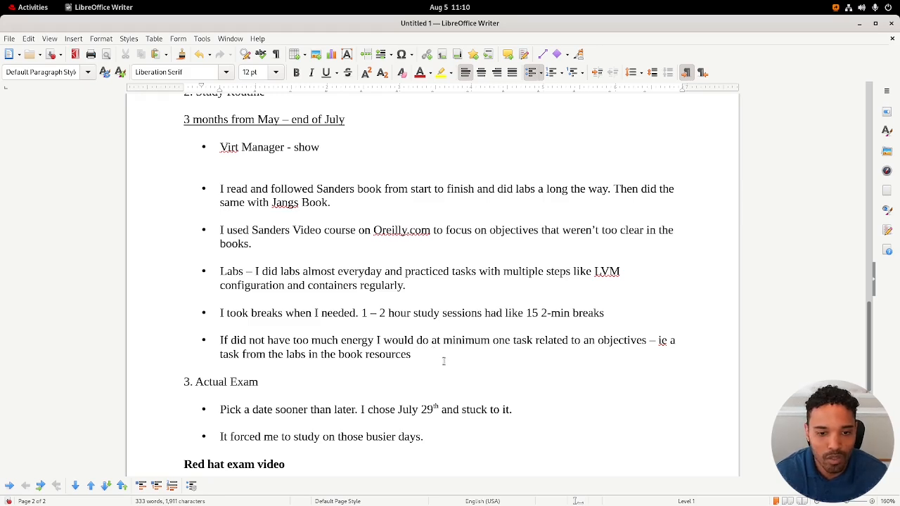
pyautogui.moveTo(443, 355)
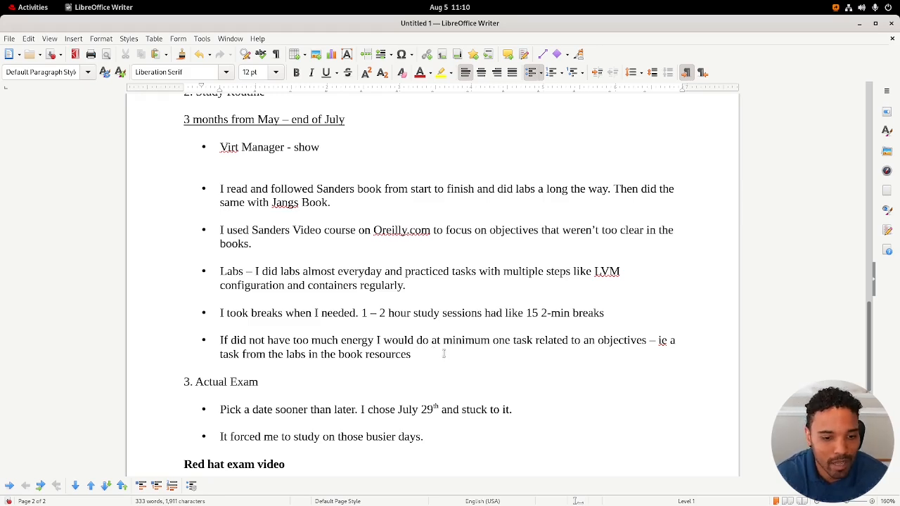
# Step: Scroll to the Red hat exam video section and open its YouTube link
pyautogui.scroll(-3)
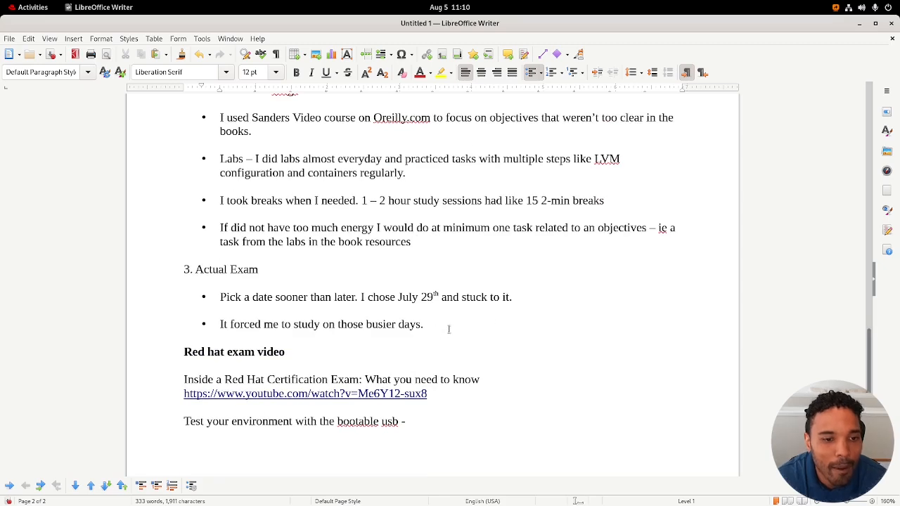
pyautogui.scroll(-3)
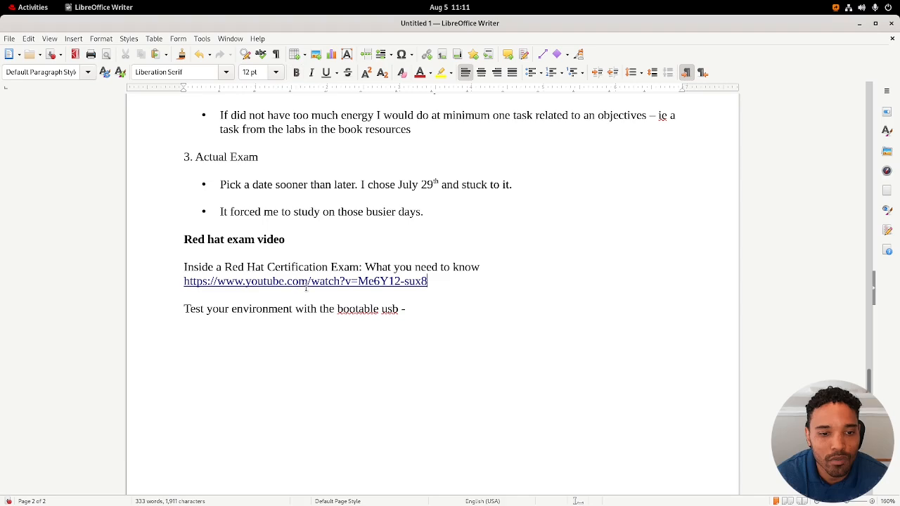
pyautogui.click(304, 281)
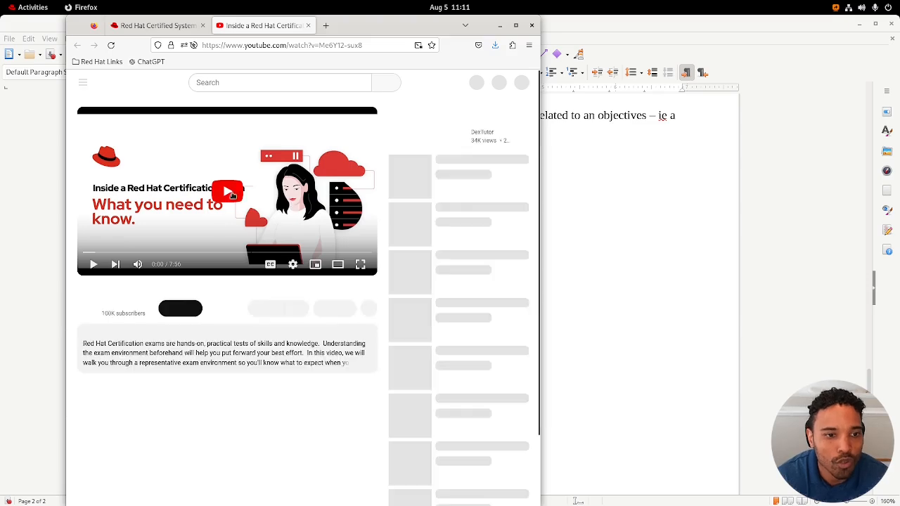
# Step: Play the Red Hat exam environment video on YouTube
pyautogui.click(227, 191)
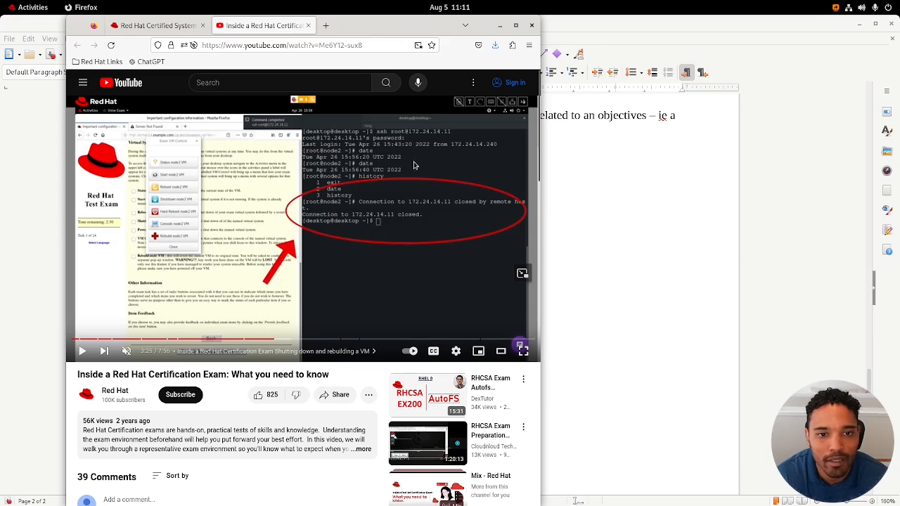
pyautogui.moveTo(348, 339)
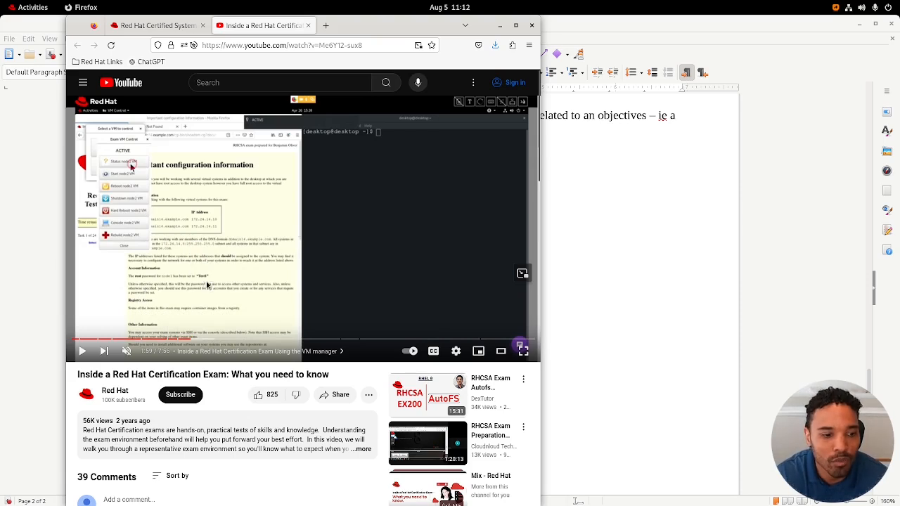
pyautogui.moveTo(242, 266)
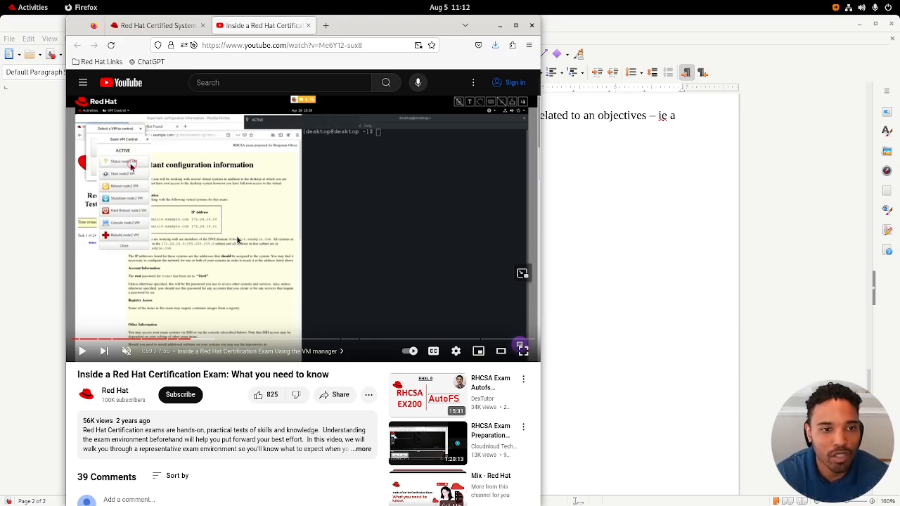
pyautogui.moveTo(181, 307)
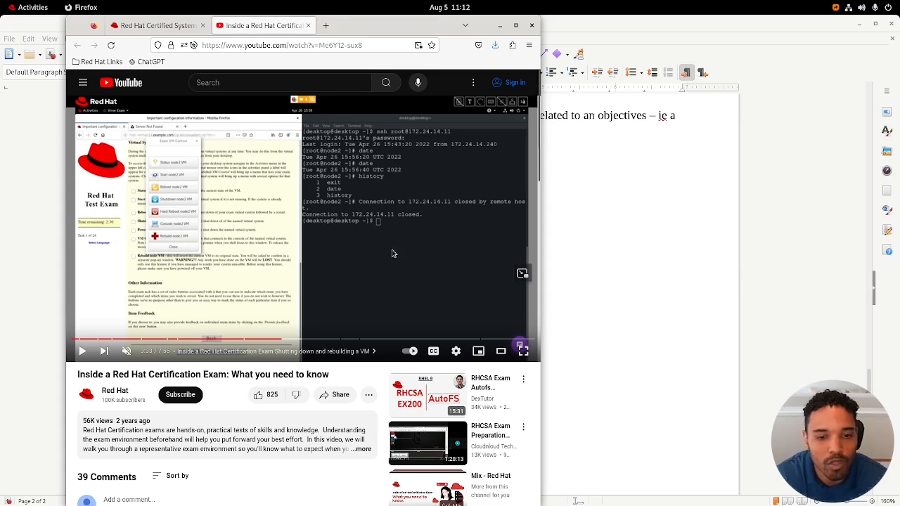
pyautogui.moveTo(250, 299)
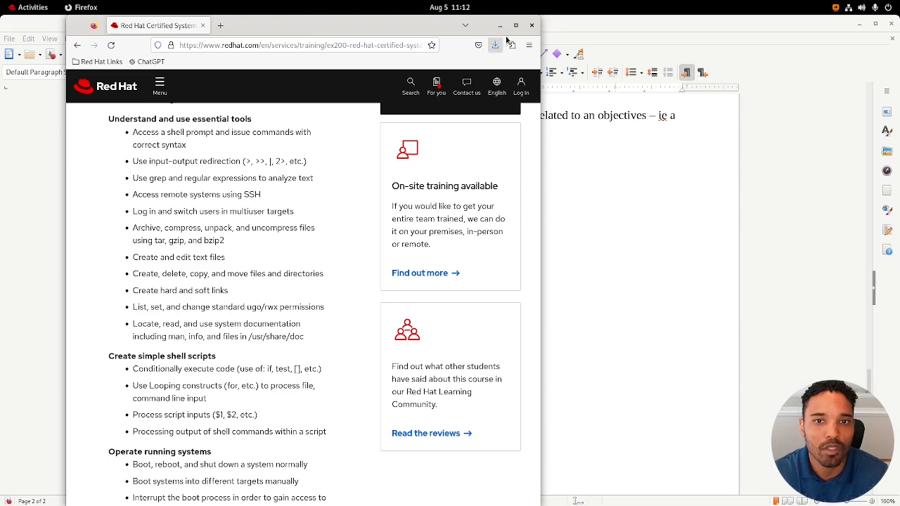
# Step: Minimize Firefox and scroll the notes from the certificate to the Actual Exam section
pyautogui.click(464, 26)
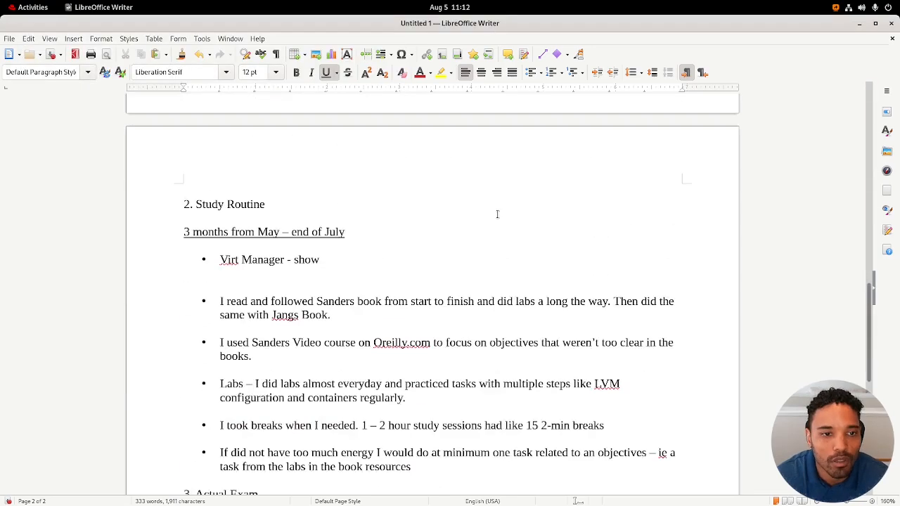
pyautogui.scroll(3)
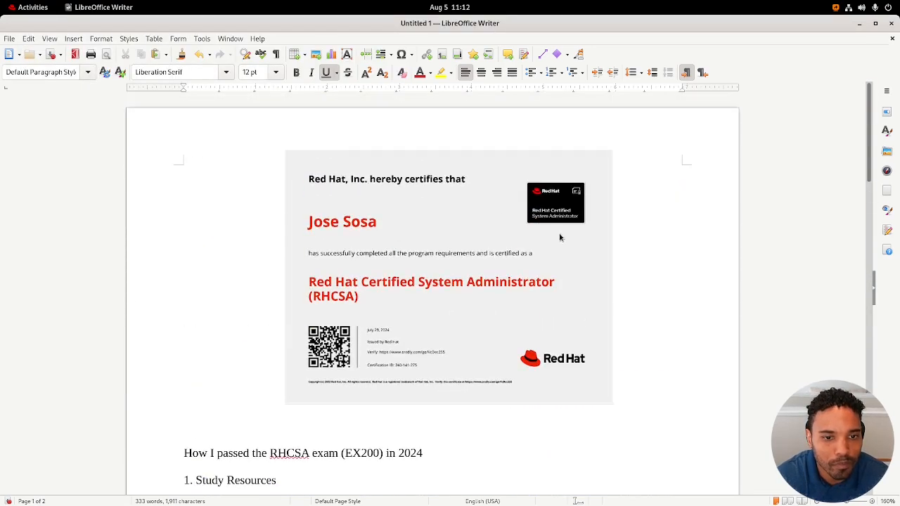
pyautogui.scroll(-3)
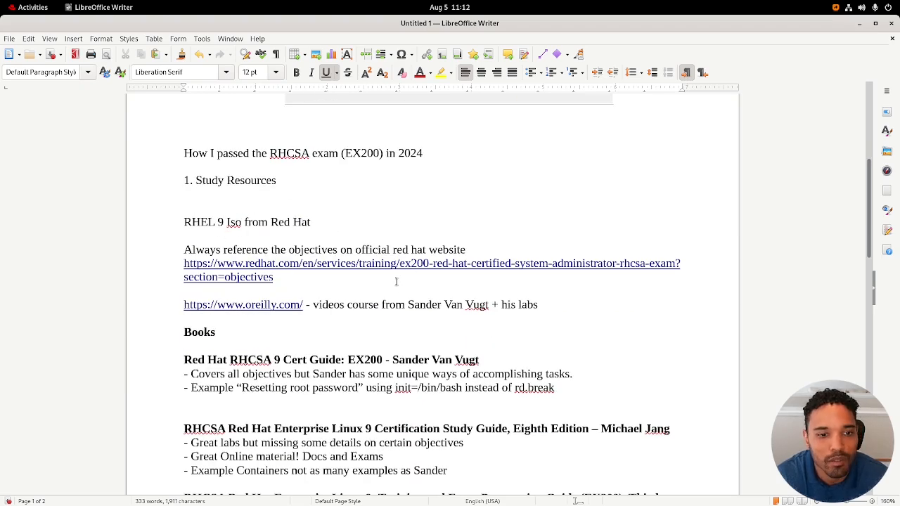
pyautogui.scroll(-3)
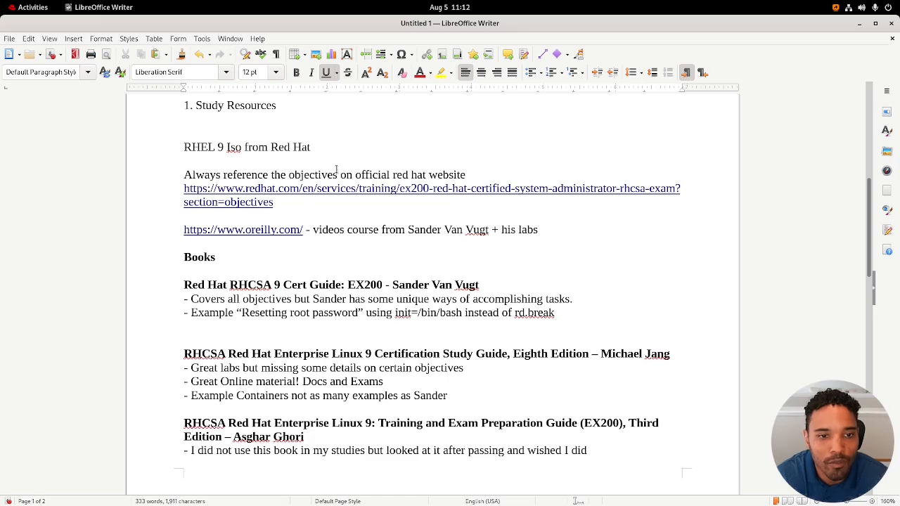
pyautogui.scroll(-3)
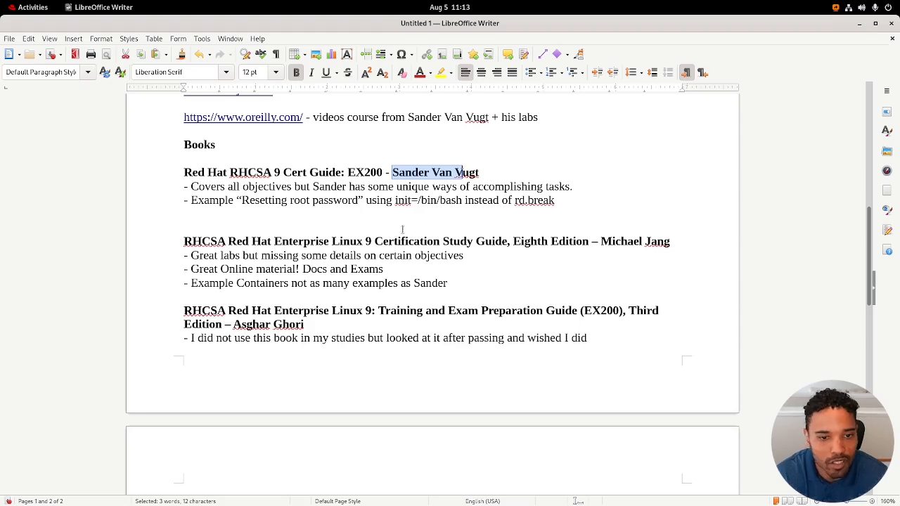
pyautogui.scroll(-3)
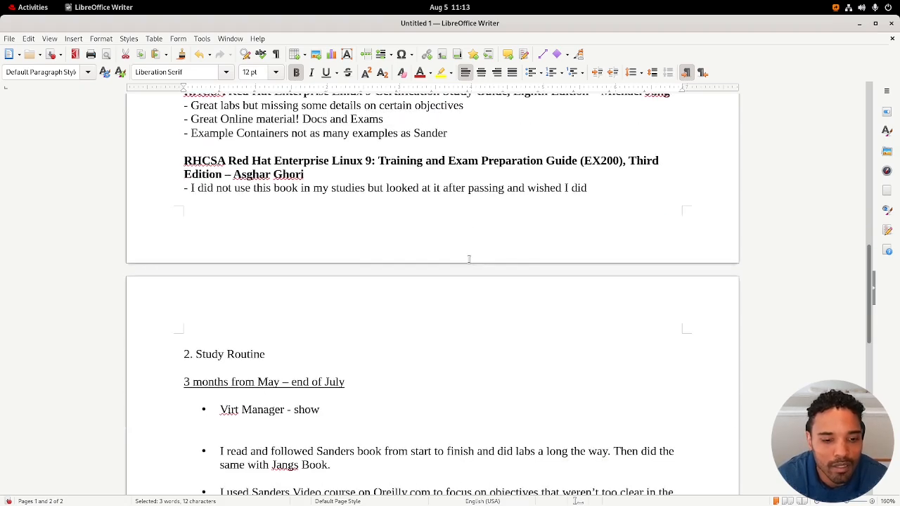
pyautogui.scroll(3)
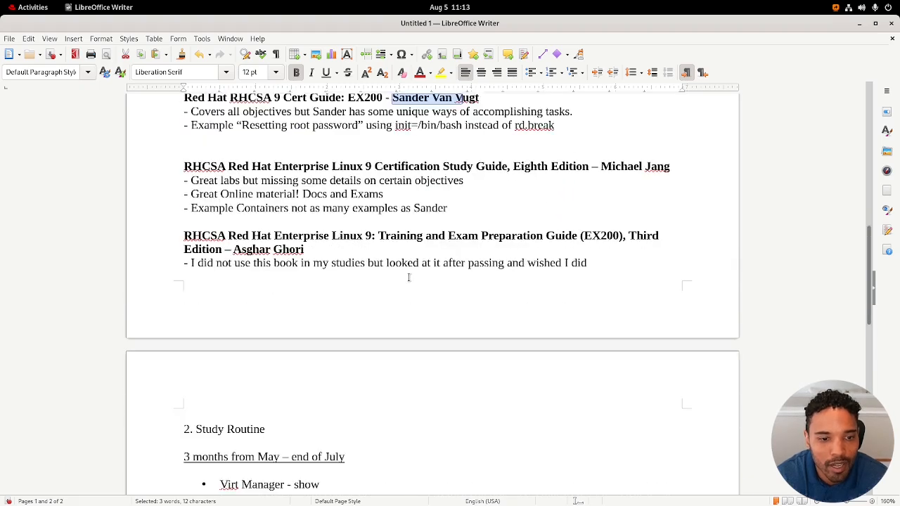
pyautogui.scroll(-3)
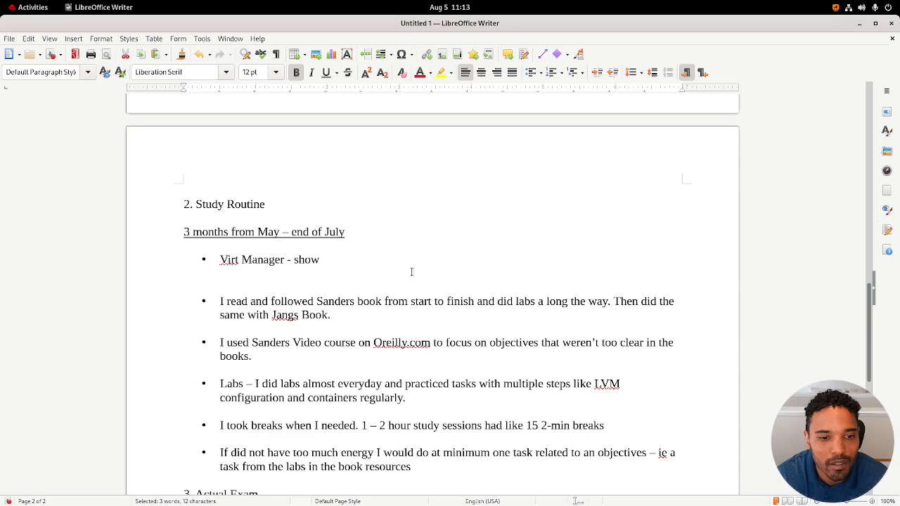
pyautogui.scroll(-3)
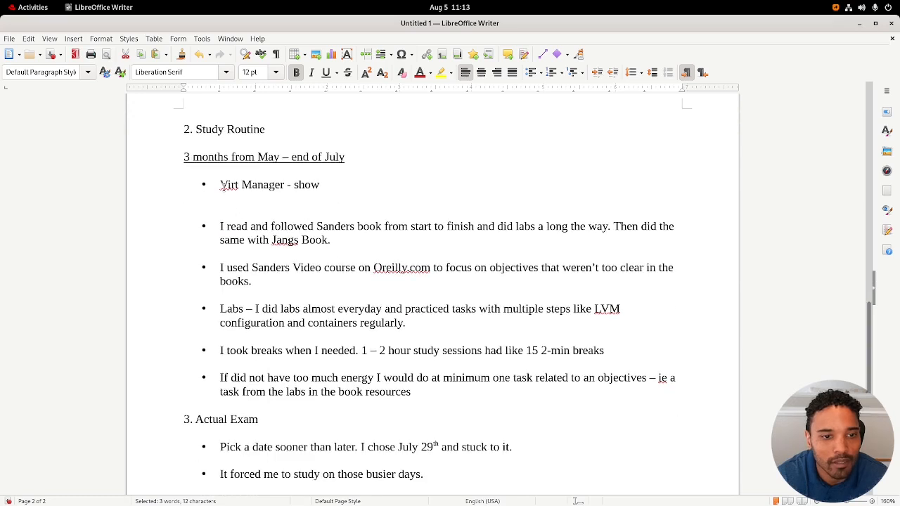
pyautogui.click(351, 184)
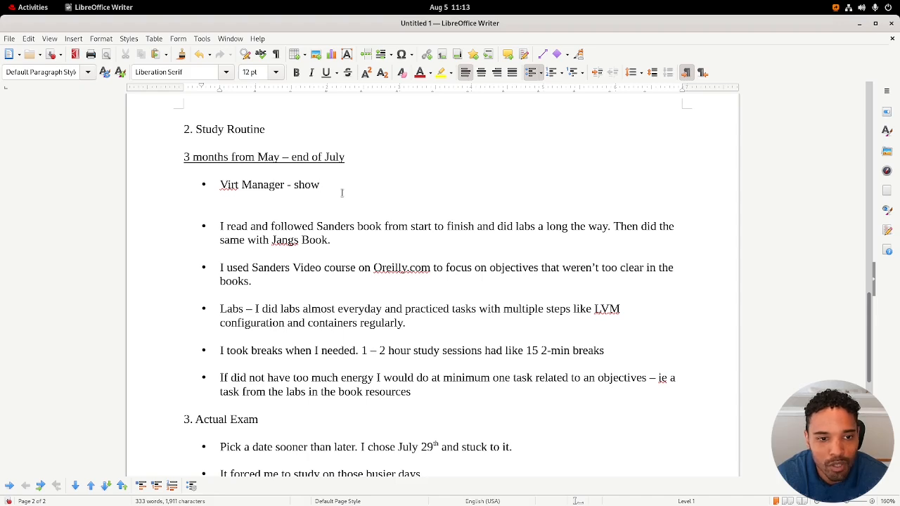
pyautogui.scroll(-3)
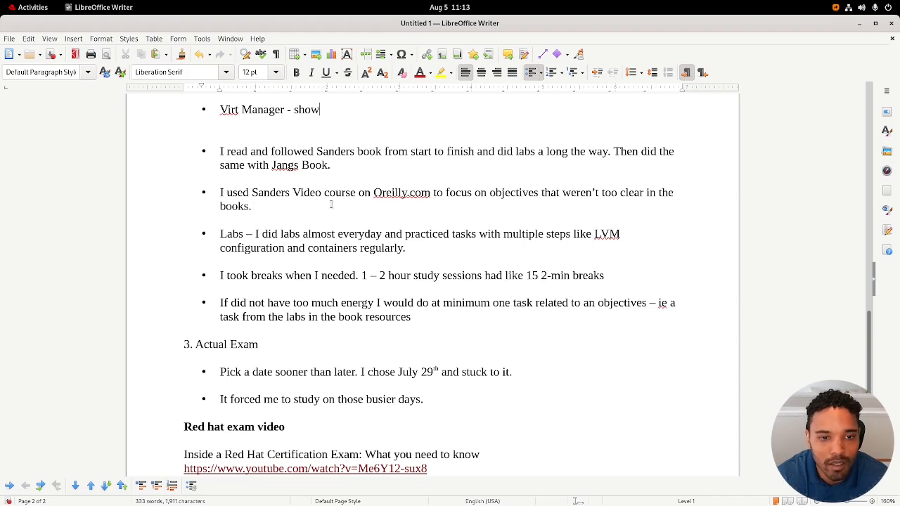
pyautogui.scroll(-3)
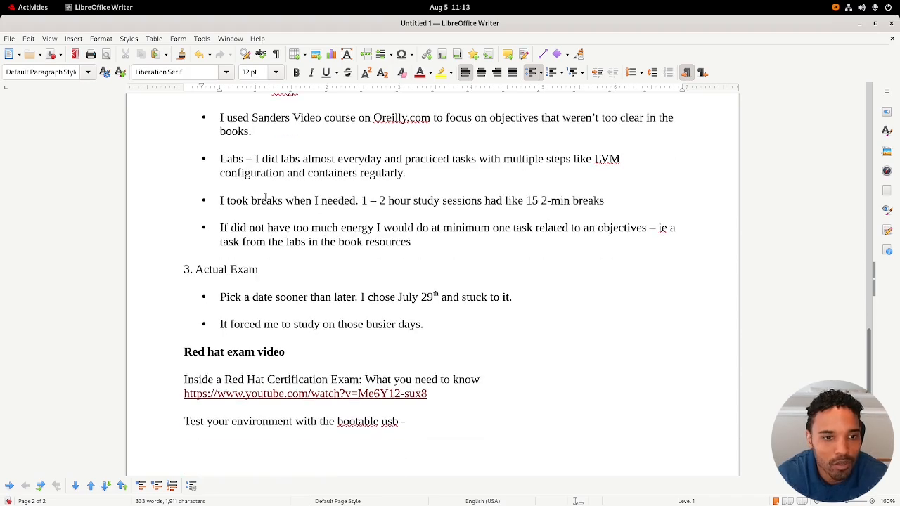
pyautogui.scroll(-3)
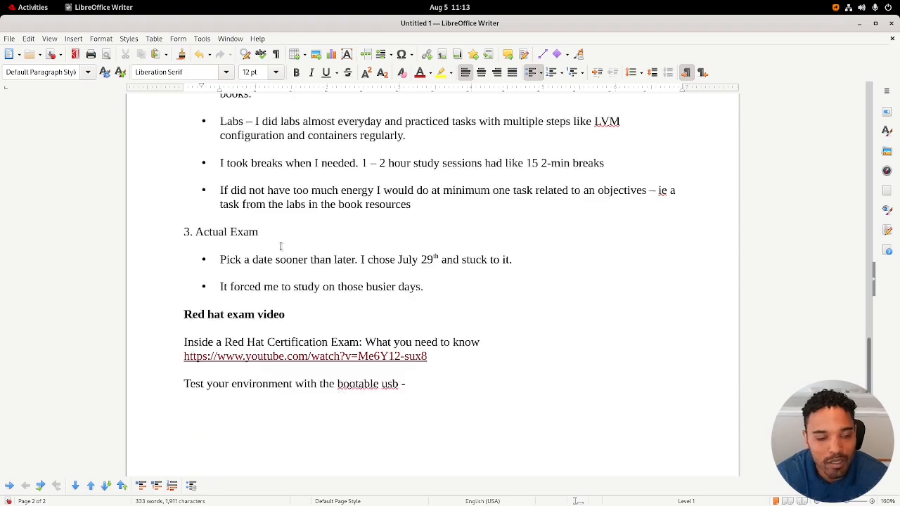
pyautogui.scroll(-3)
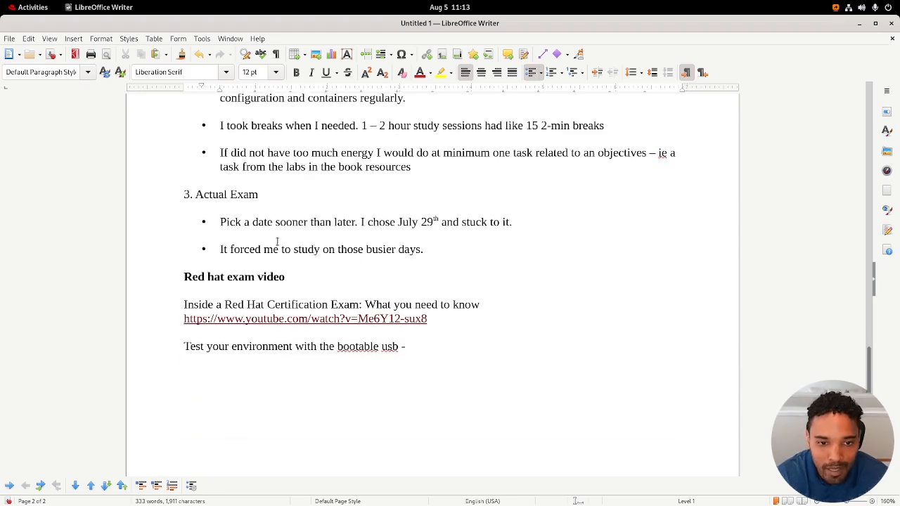
pyautogui.scroll(-3)
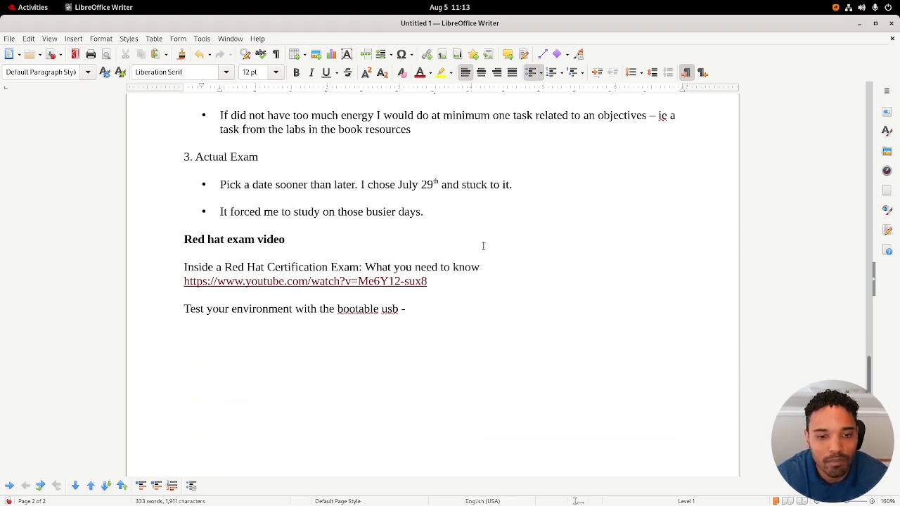